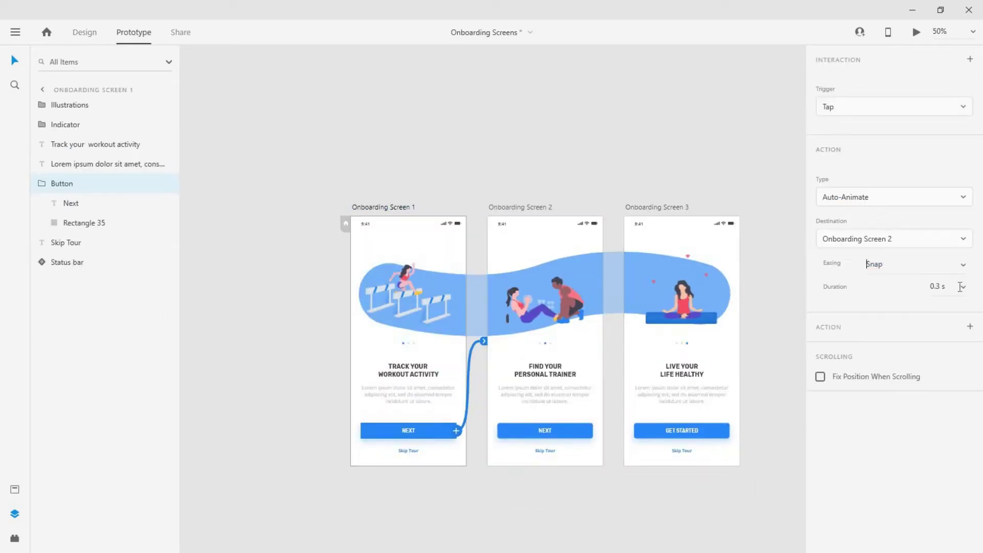
# Preview the finished three-screen prototype, then create an iPhone X, XS, 11 Pro artboard.
pyautogui.click(915, 31)
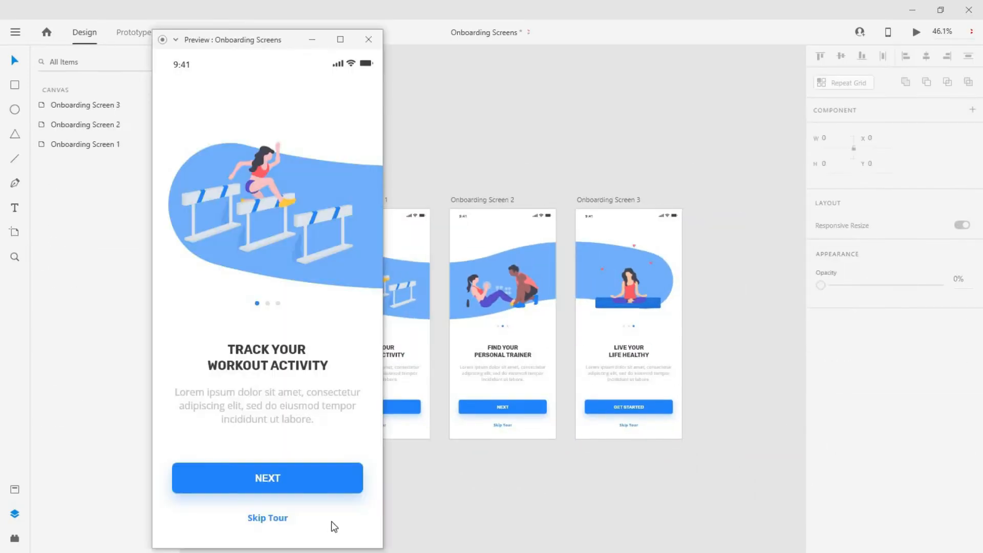
pyautogui.click(267, 478)
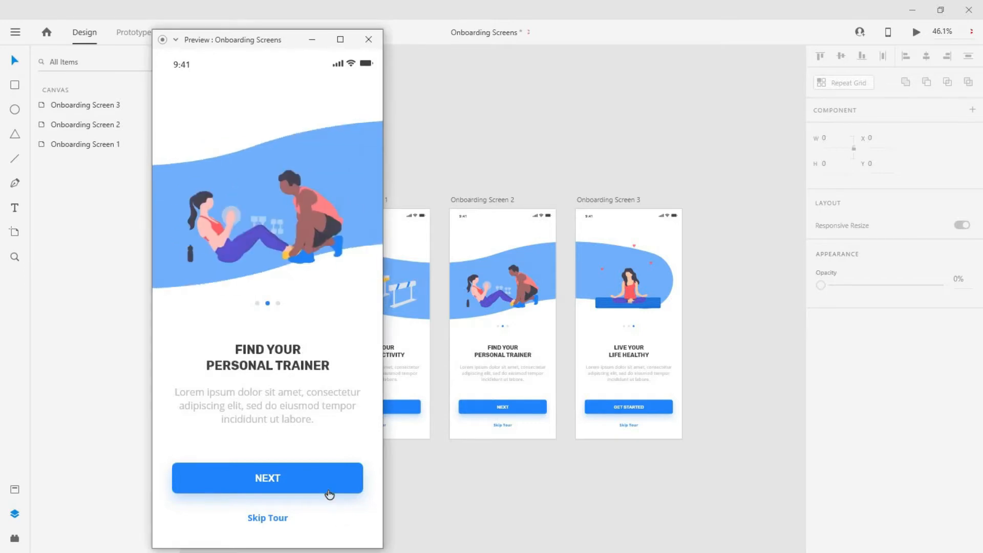
pyautogui.click(267, 478)
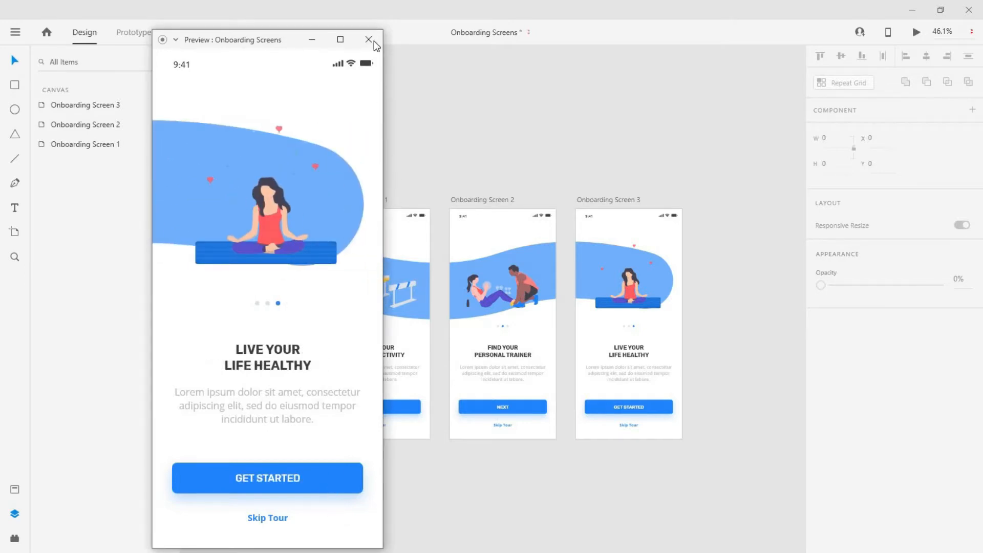
pyautogui.click(368, 39)
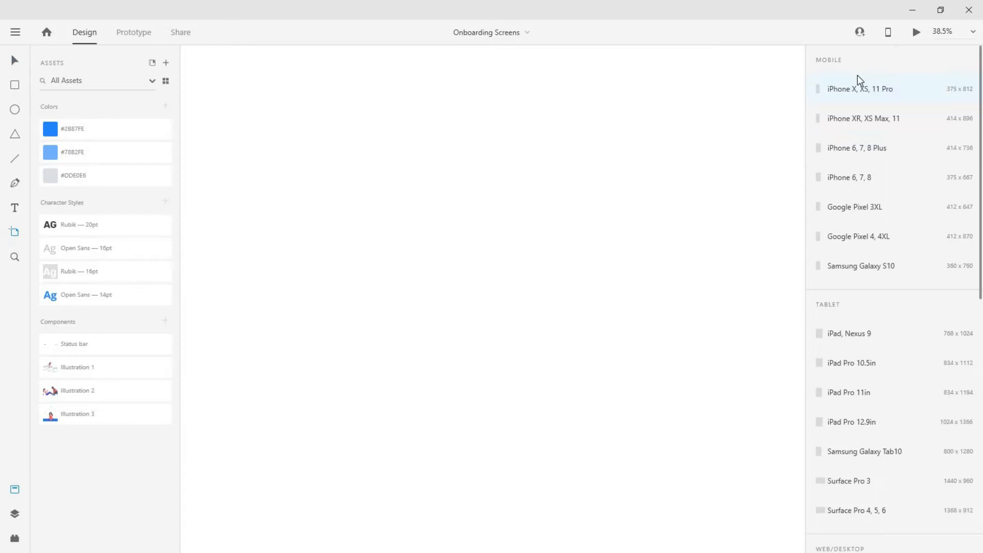
pyautogui.click(860, 88)
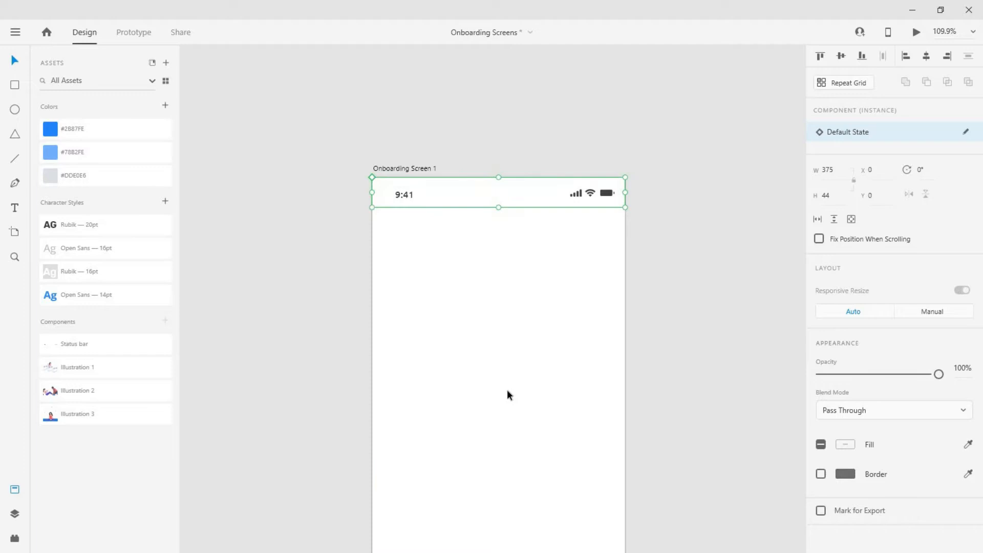
pyautogui.scroll(-3)
pyautogui.write('Skip')
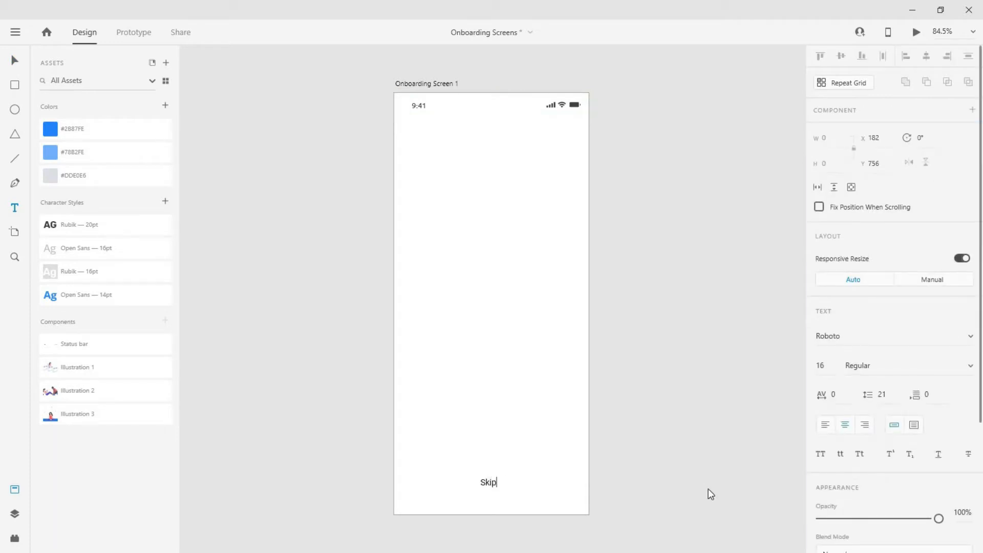
# Type the 'Skip Tour' label and give it the blue Open Sans 14pt style.
pyautogui.write('Tour')
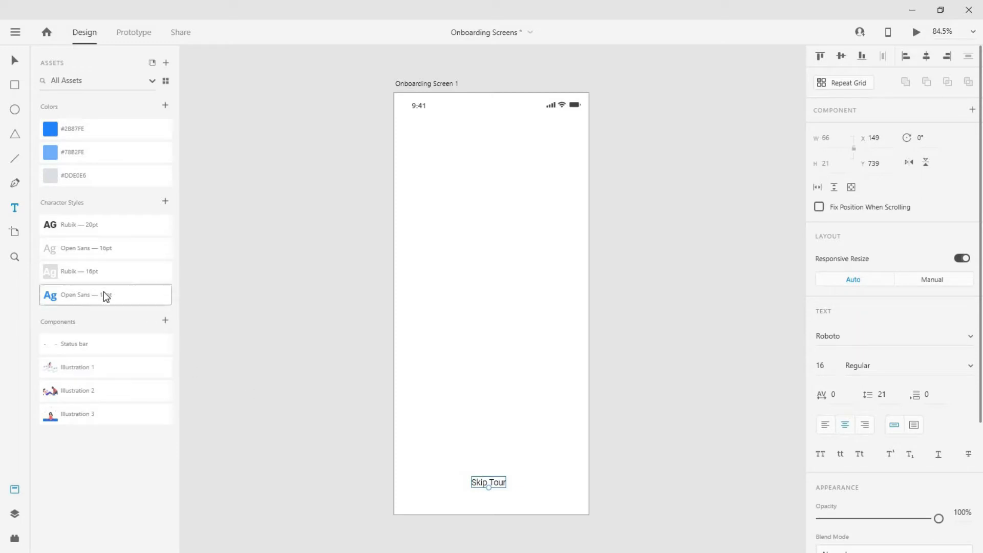
pyautogui.click(106, 295)
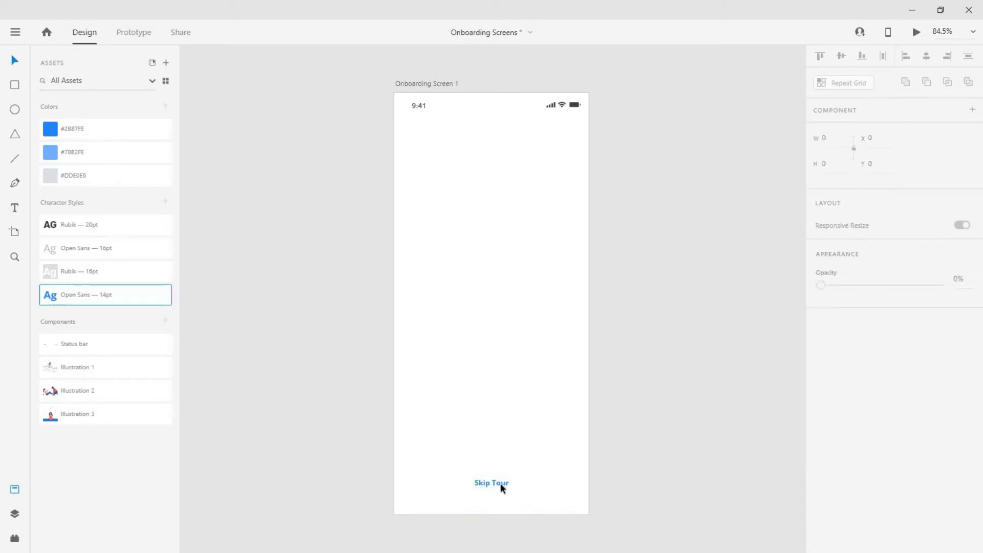
pyautogui.click(491, 483)
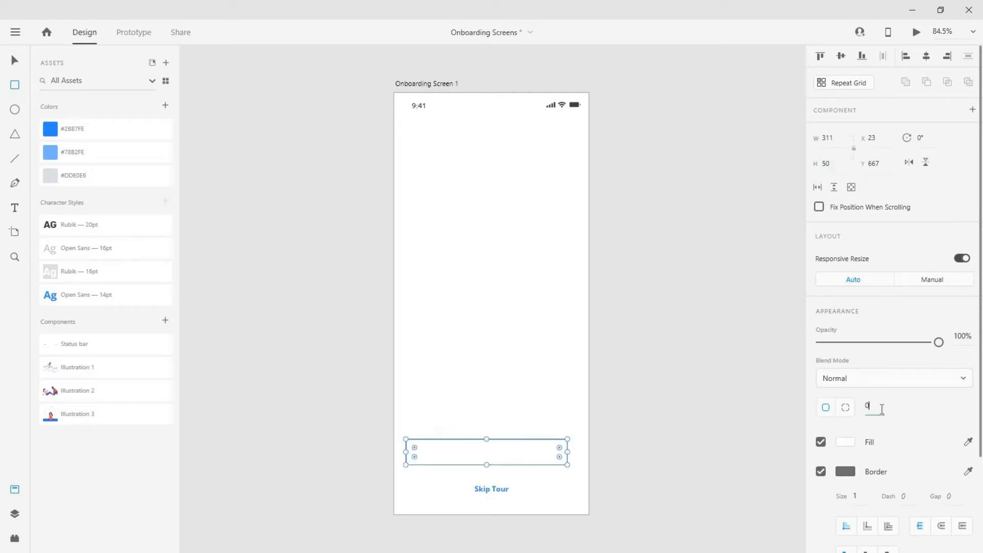
# Make a 311×50 #2B87FE rectangle with radius 8, no border, centred above Skip Tour.
pyautogui.write('8')
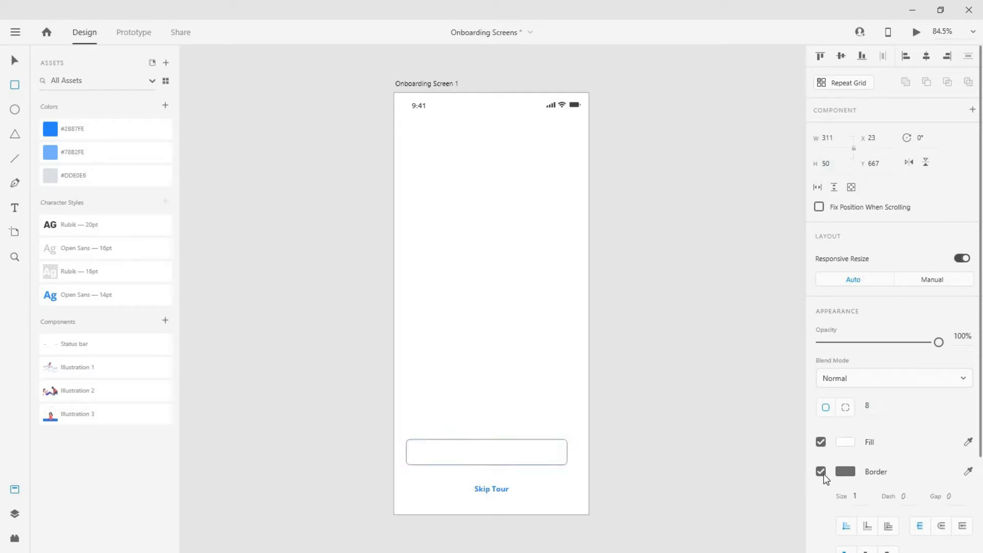
pyautogui.click(821, 472)
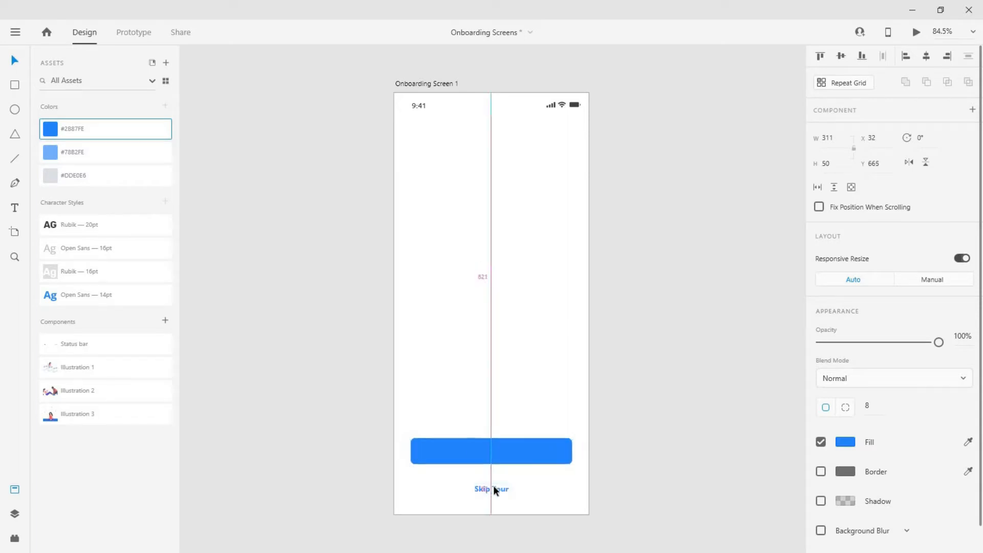
pyautogui.click(492, 450)
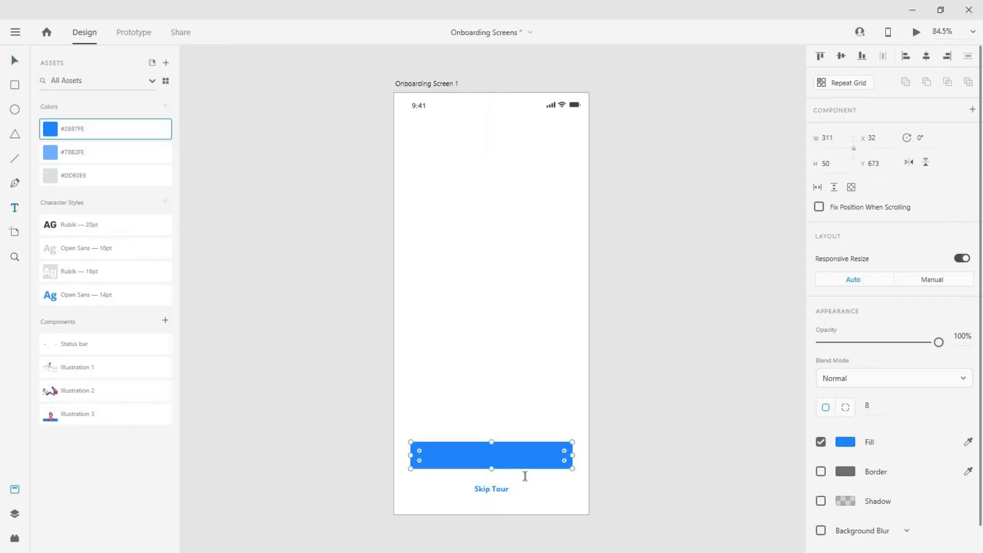
# Add a 'Next' label in Rubik 16pt and centre it on the button.
pyautogui.doubleClick(492, 456)
pyautogui.write('Next')
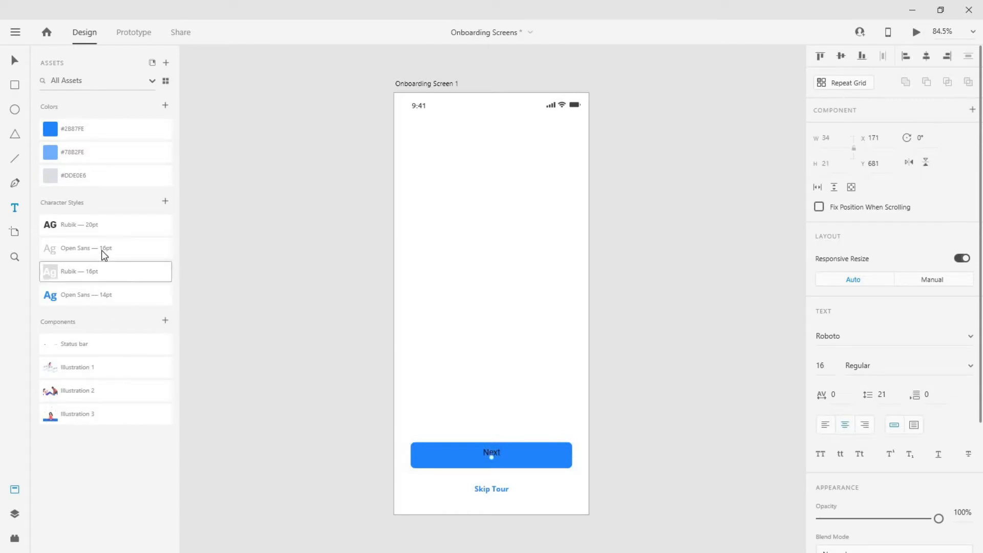
pyautogui.click(105, 271)
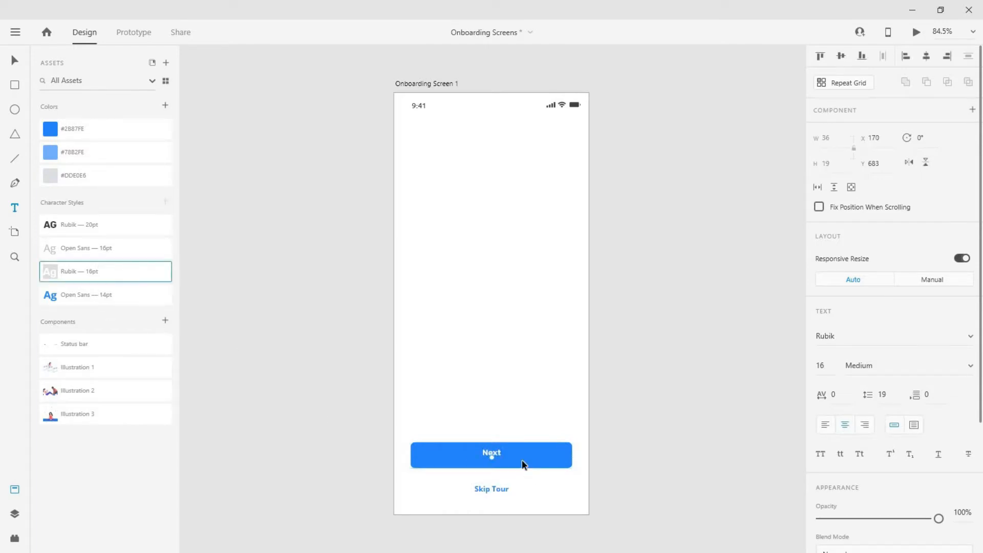
pyautogui.click(491, 455)
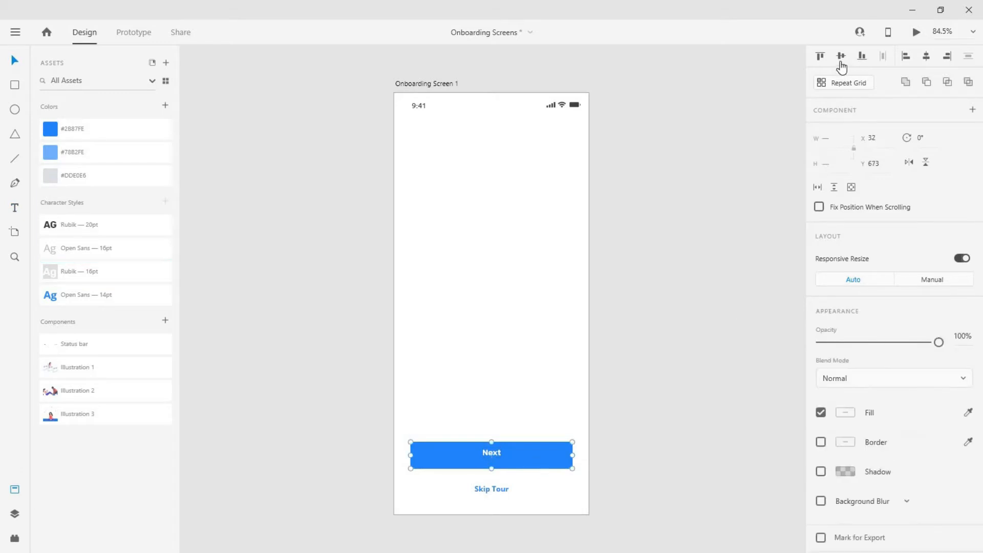
pyautogui.moveTo(526, 445)
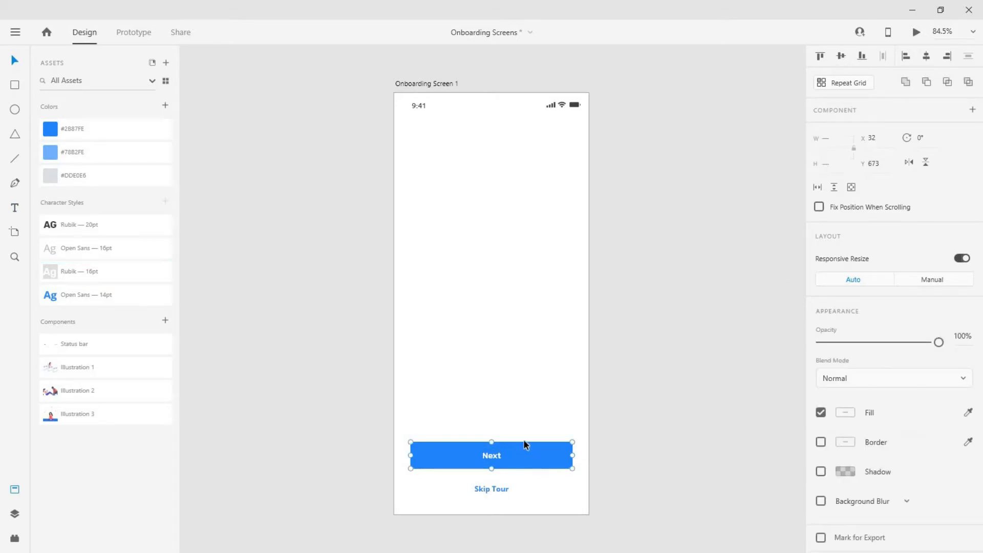
pyautogui.moveTo(557, 487)
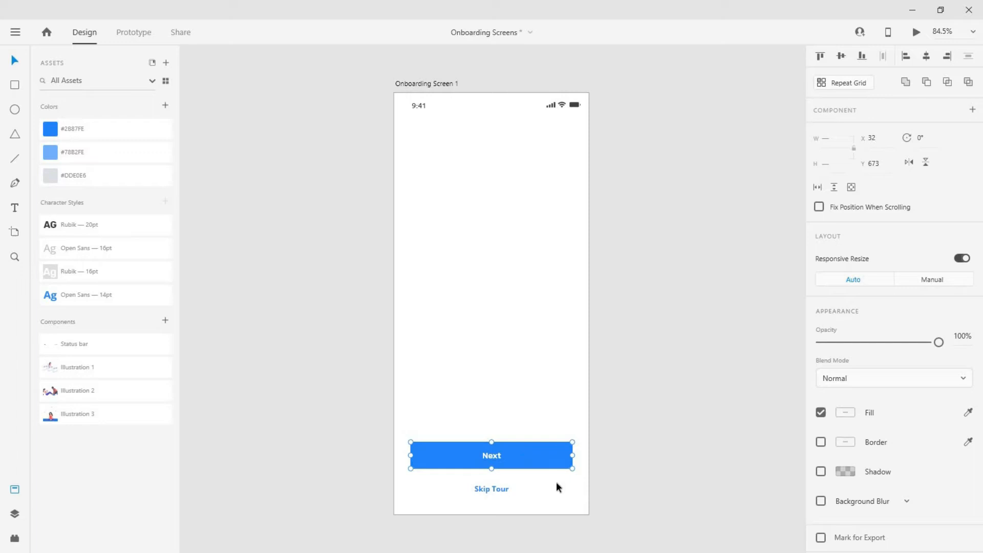
# Add a Y 10, blur 20 drop shadow to the button and group it with 'Next'.
pyautogui.click(492, 455)
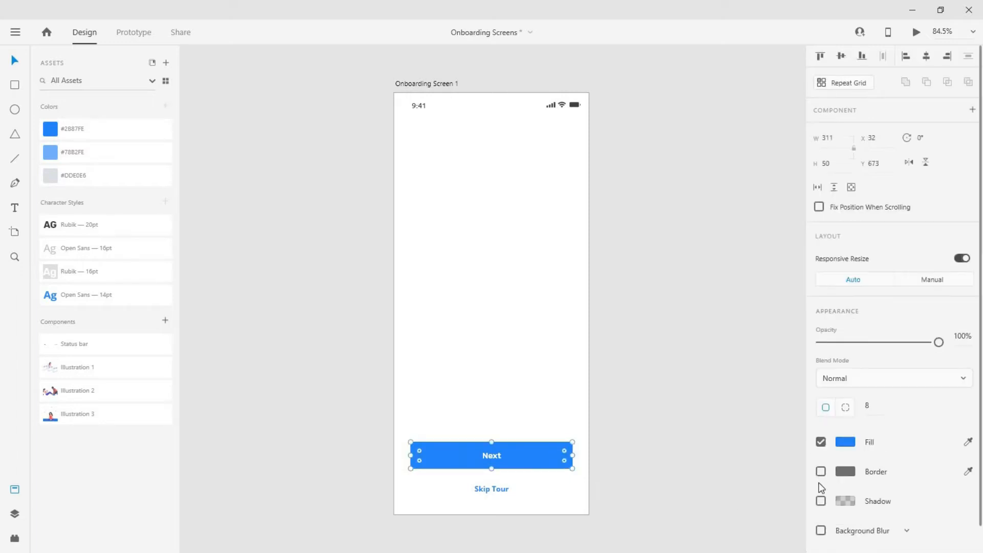
pyautogui.click(822, 500)
pyautogui.write('10')
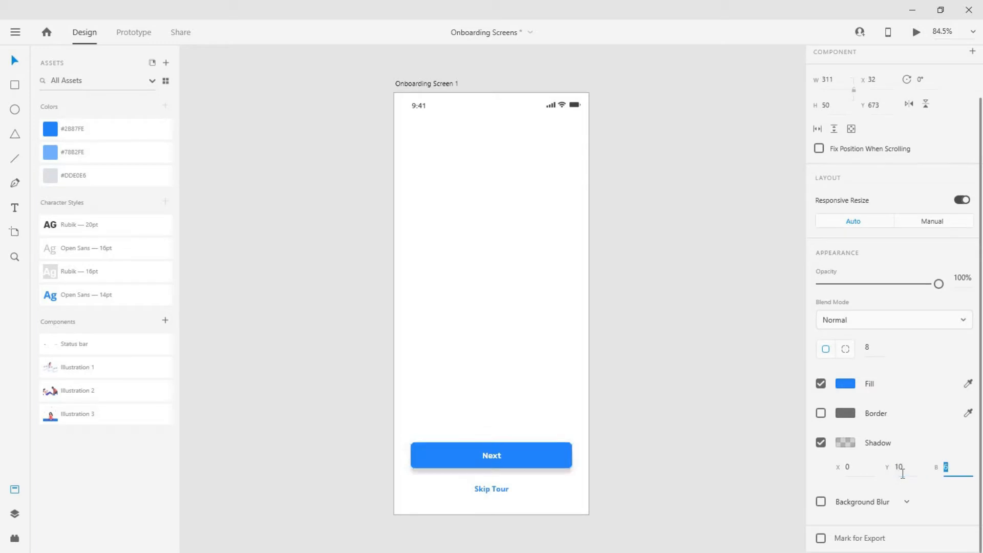
pyautogui.write('20')
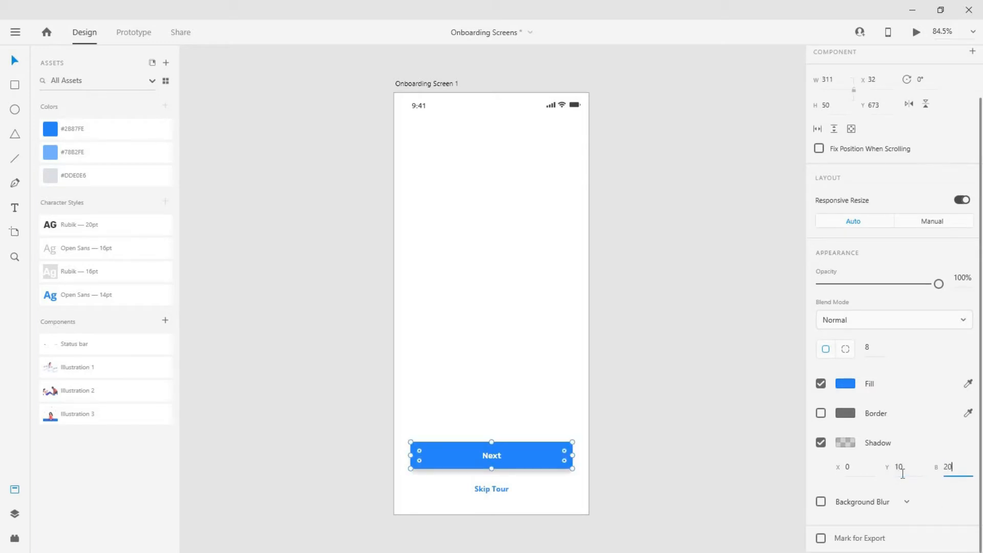
pyautogui.click(844, 442)
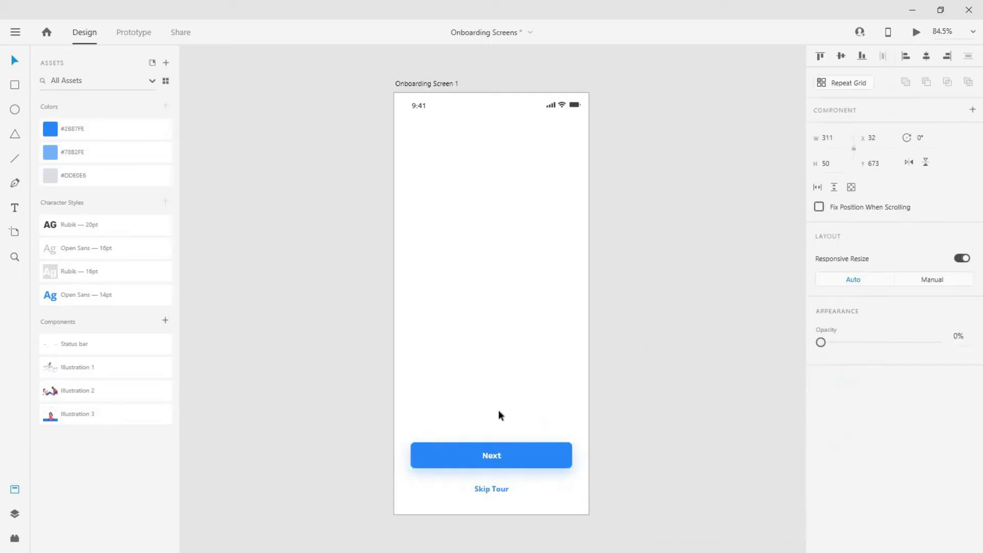
pyautogui.click(491, 455)
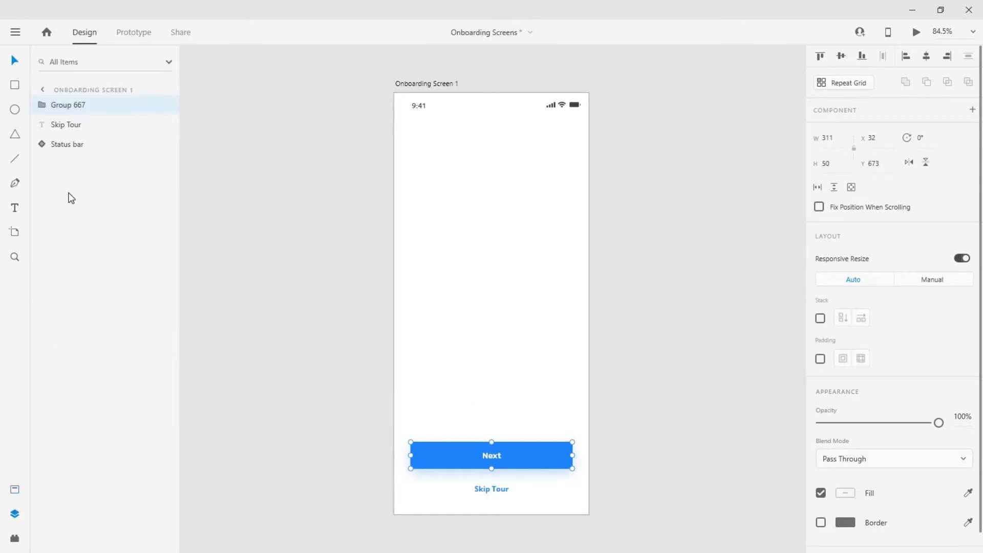
pyautogui.doubleClick(67, 105)
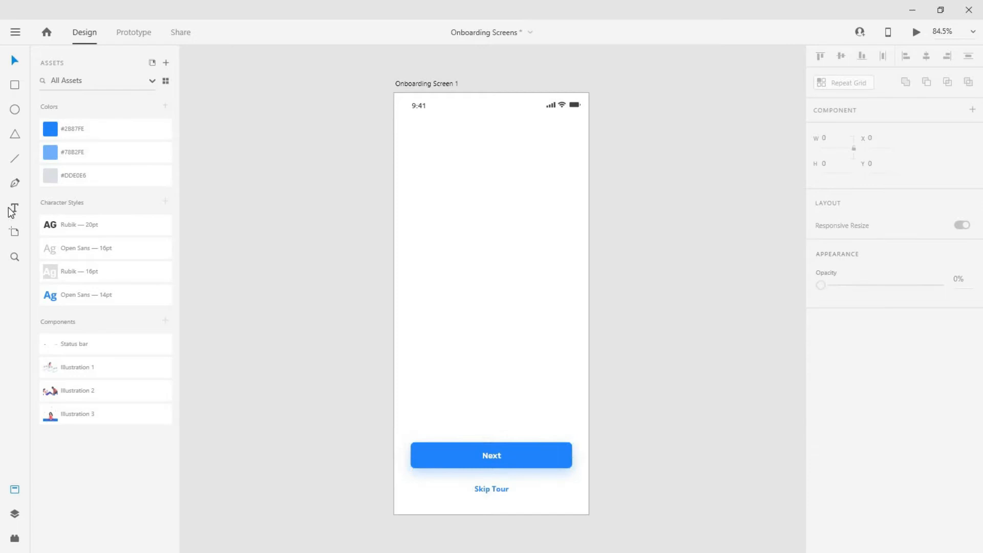
# Add the centred Lorem ipsum description paragraph below the illustration area.
pyautogui.click(15, 209)
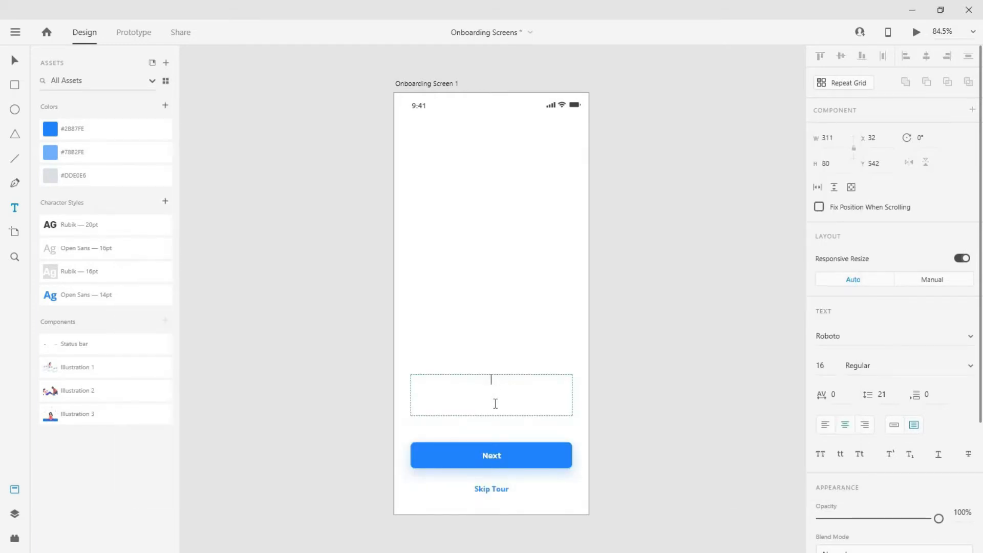
pyautogui.write('Lorem ipsum dolor sit amet, consectetur adipiscing elit, sed do eiusmod tempor incididunt ut labore.')
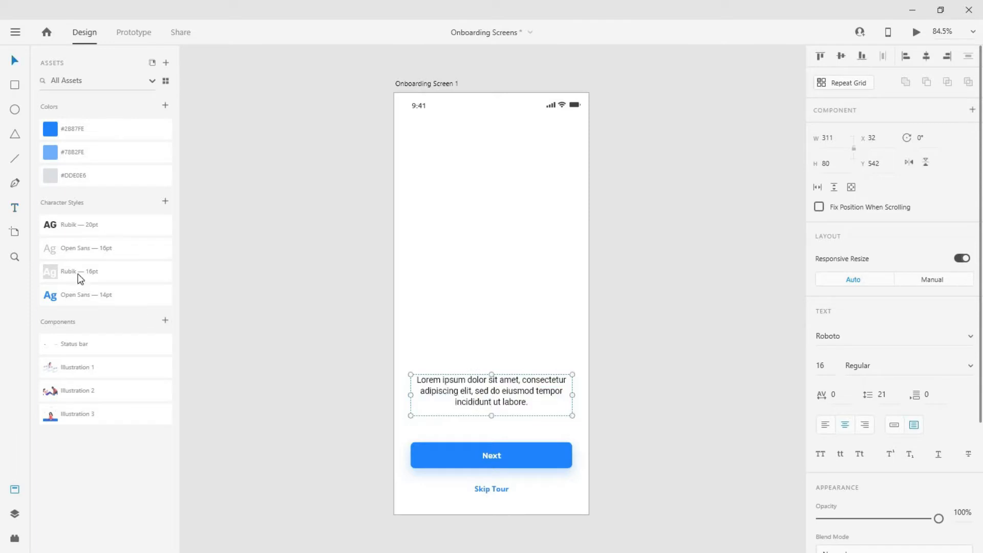
pyautogui.click(105, 248)
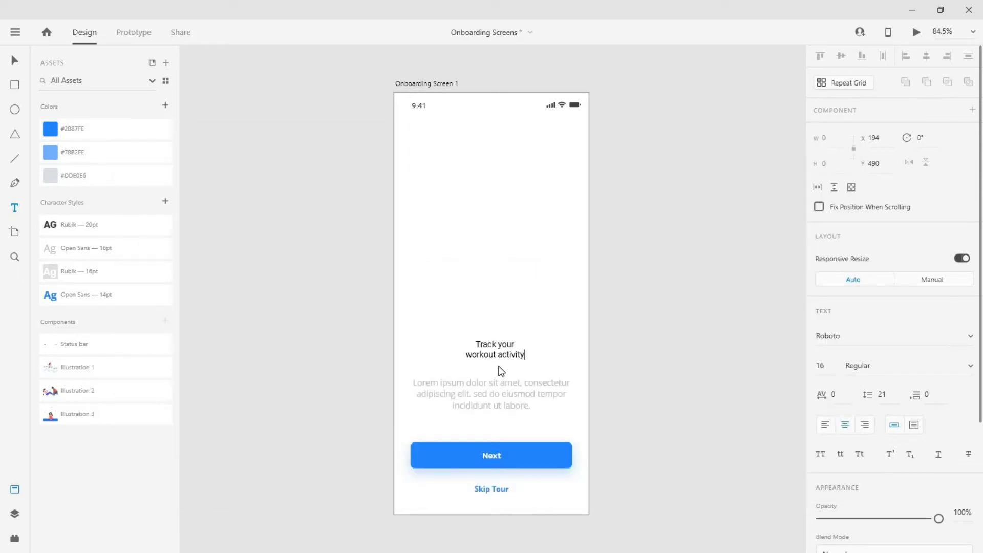
# Add the heading 'Track your workout activity' in Rubik 20pt, set to uppercase.
pyautogui.click(494, 349)
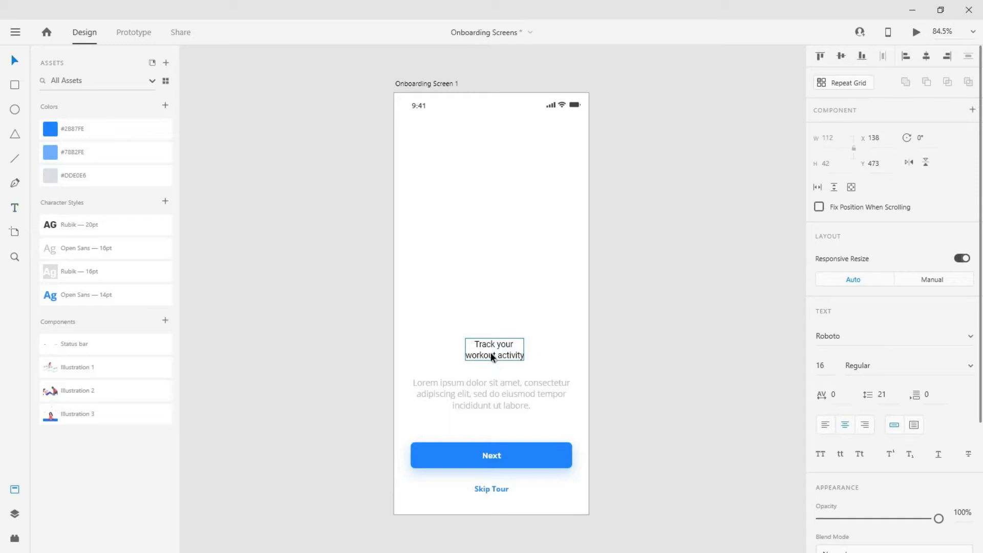
pyautogui.click(105, 225)
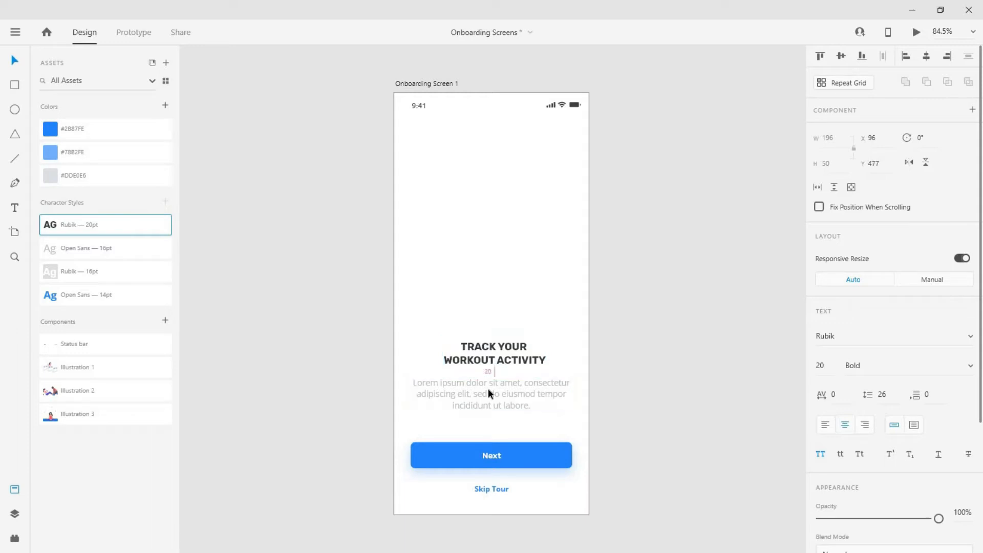
pyautogui.click(494, 353)
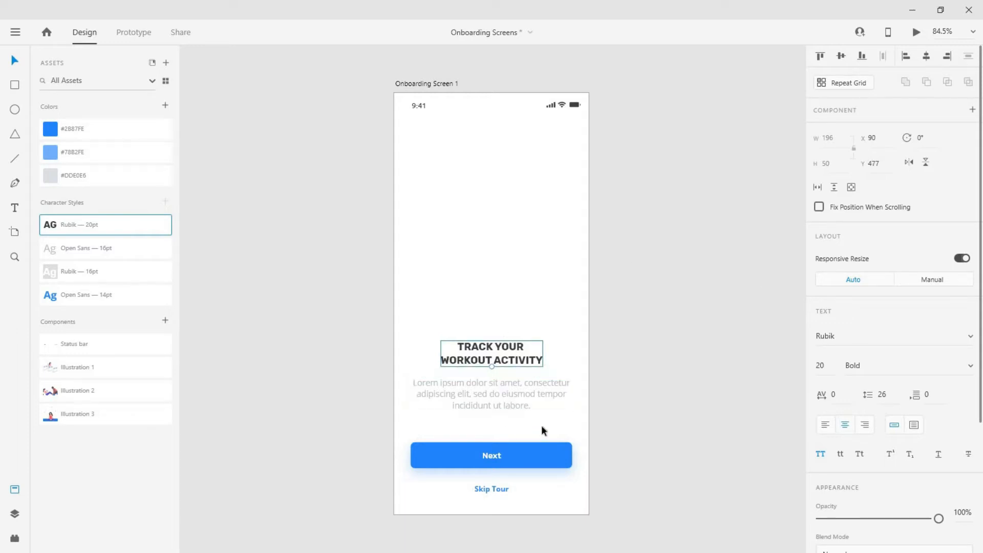
pyautogui.click(553, 256)
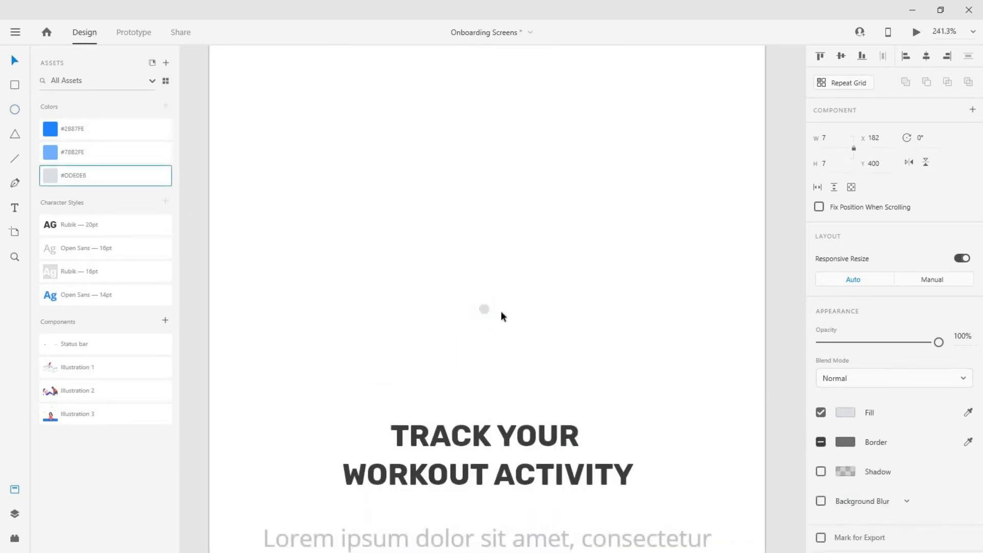
# Draw the row of 7px page dots and fill the first with #2B87FE.
pyautogui.scroll(3)
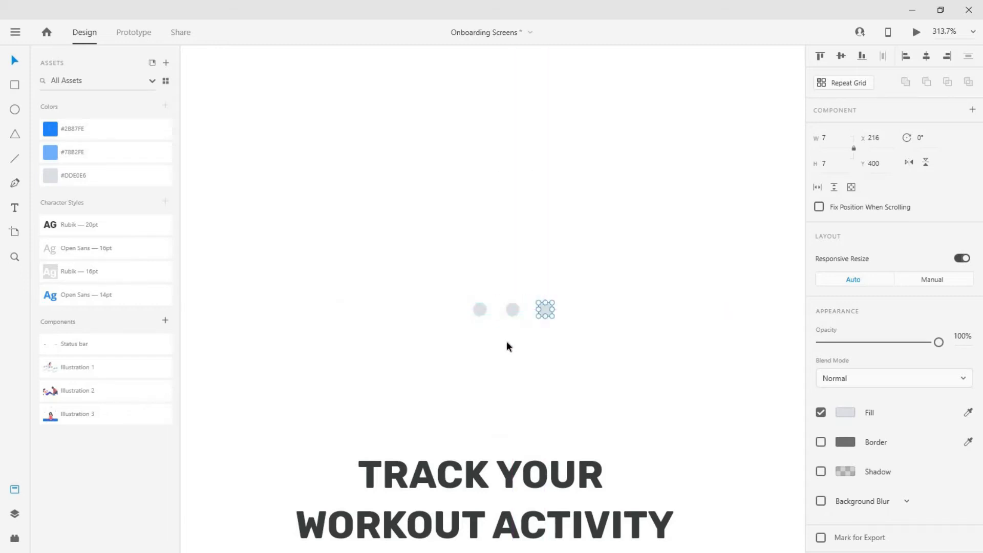
pyautogui.click(480, 309)
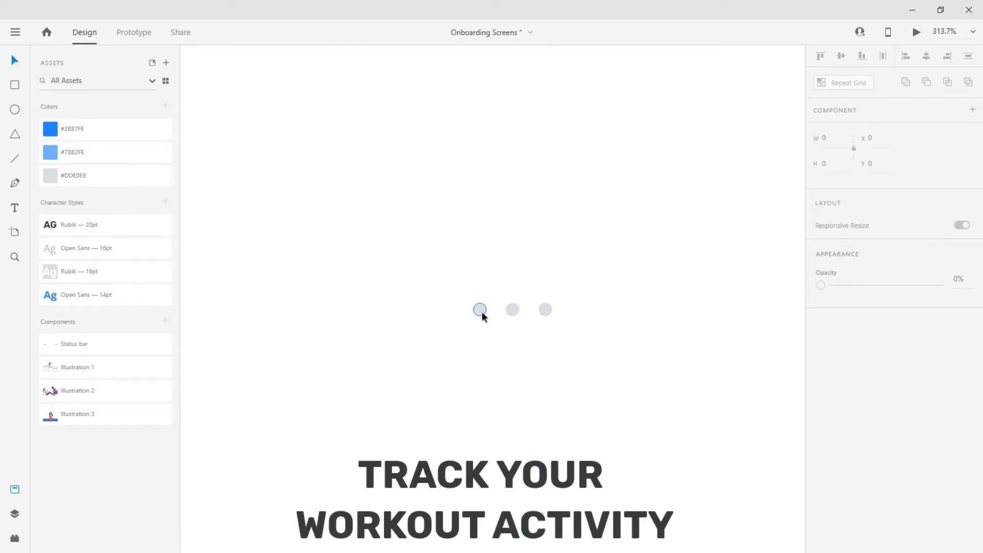
pyautogui.click(480, 310)
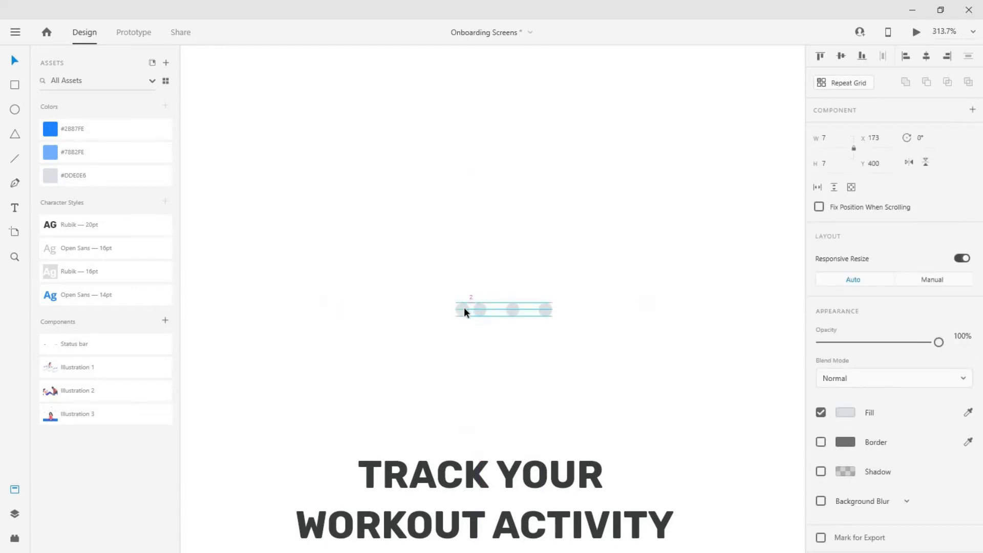
pyautogui.click(94, 137)
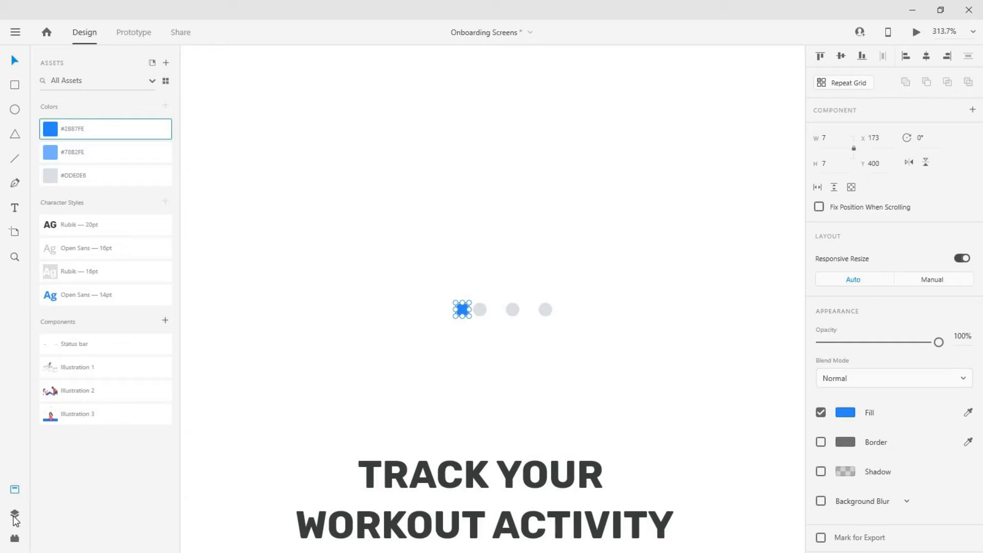
# Reorder the blue dot in Layers and name the dot group 'Indicator'.
pyautogui.click(14, 513)
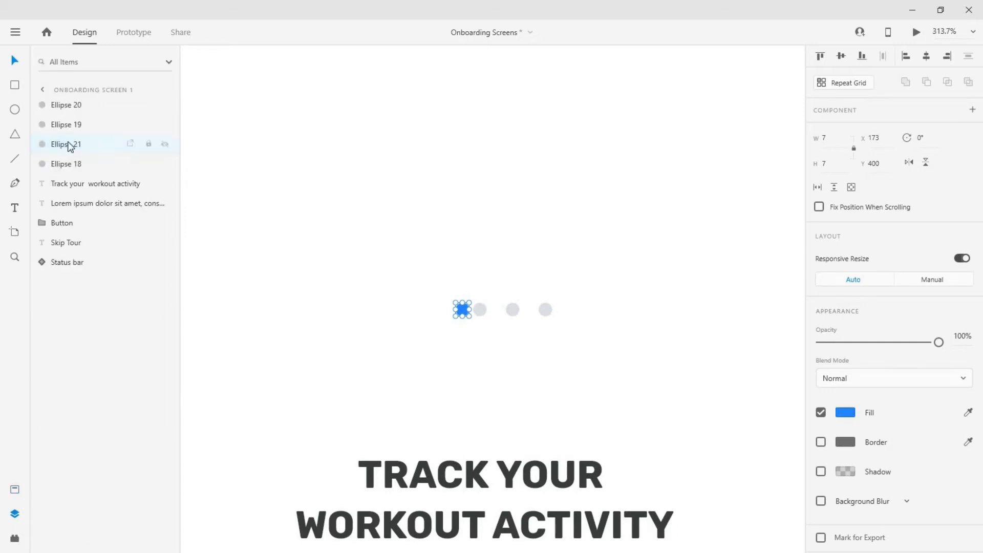
pyautogui.moveTo(64, 144); pyautogui.dragTo(65, 95)
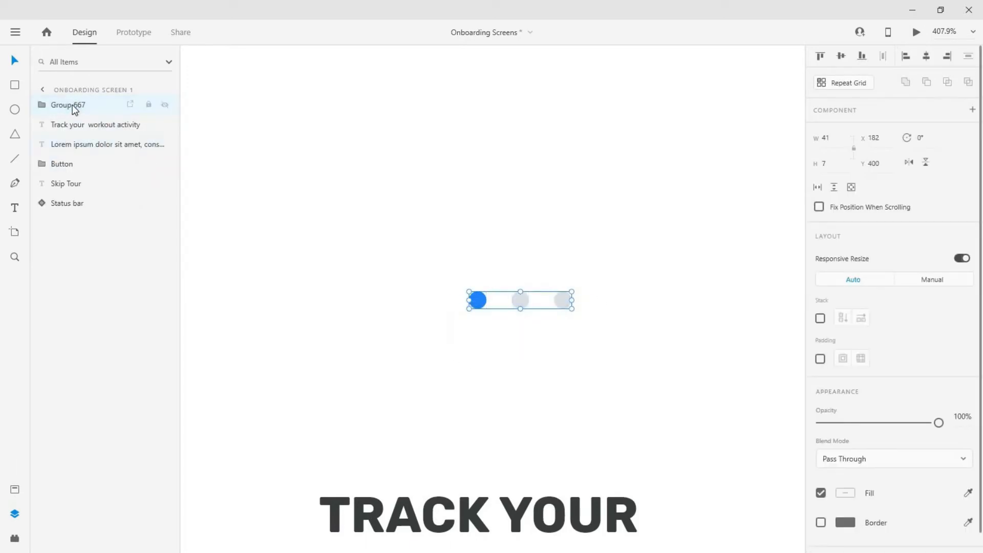
pyautogui.doubleClick(67, 104)
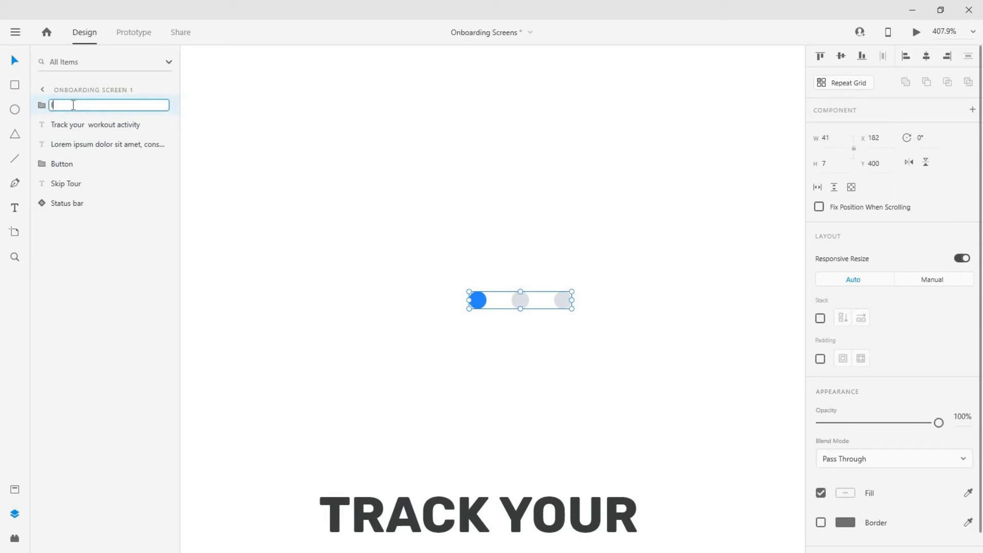
pyautogui.write('Indicator')
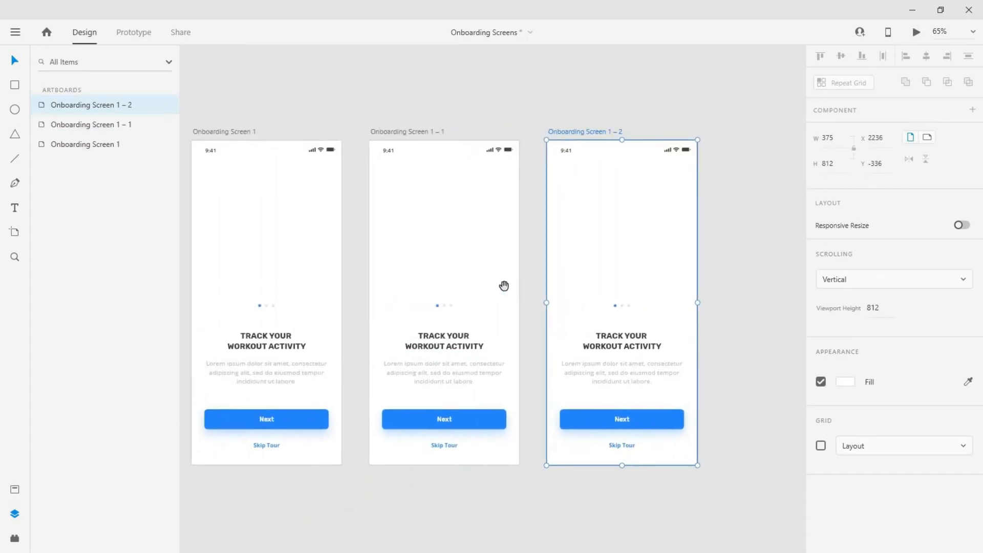
# Rename the duplicates Onboarding Screen 2 and 3 and move each one's blue dot.
pyautogui.doubleClick(409, 132)
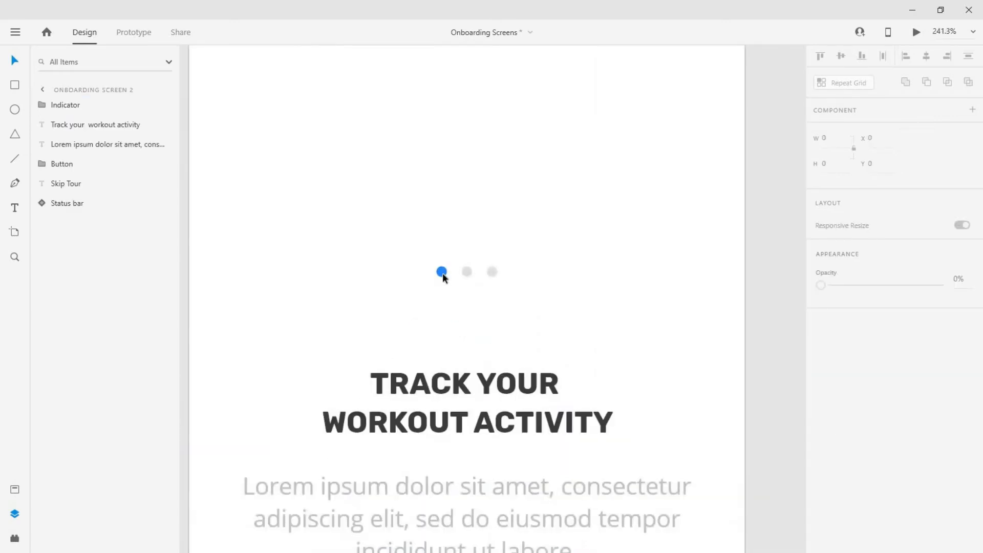
pyautogui.click(442, 272)
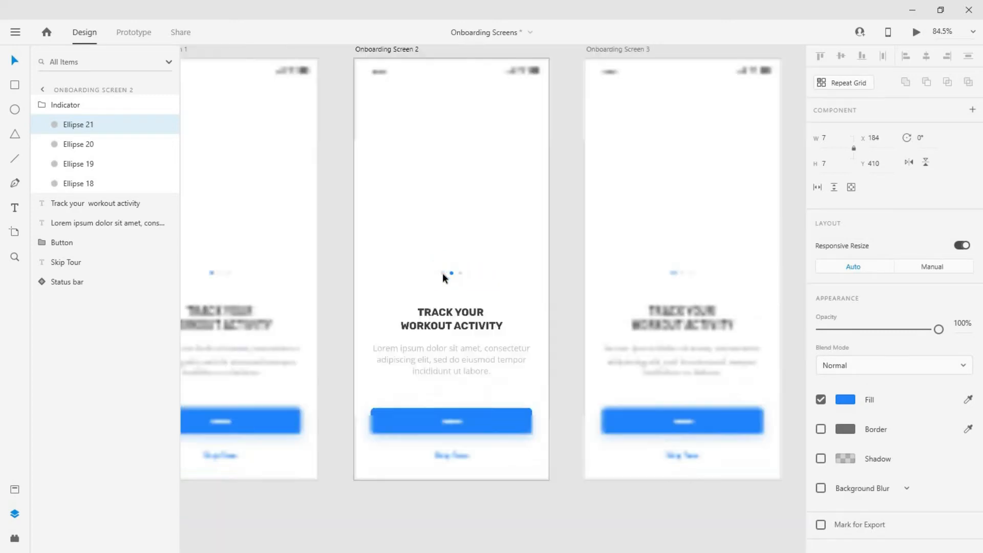
pyautogui.scroll(3)
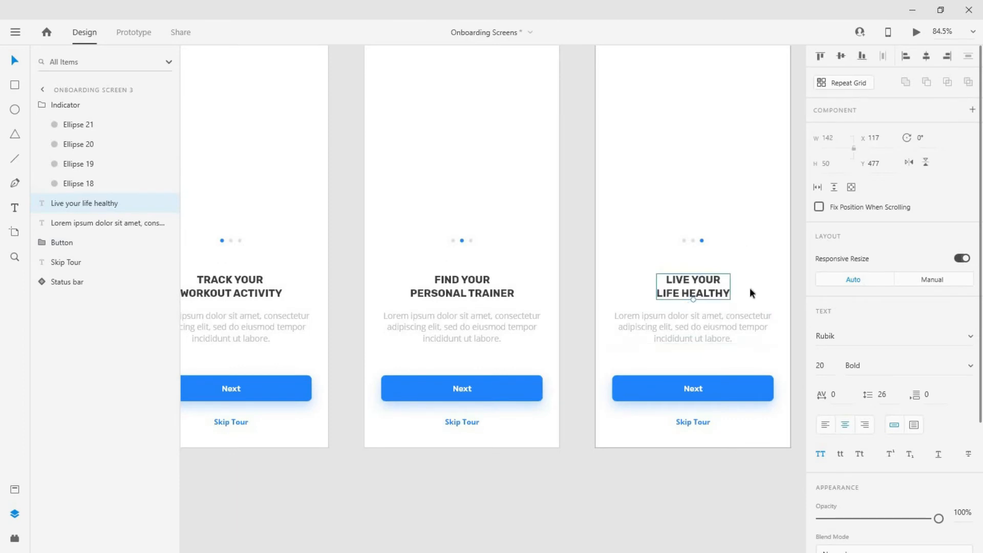
# Change screen 3's button text to 'Get Started' and make all button labels uppercase.
pyautogui.click(693, 388)
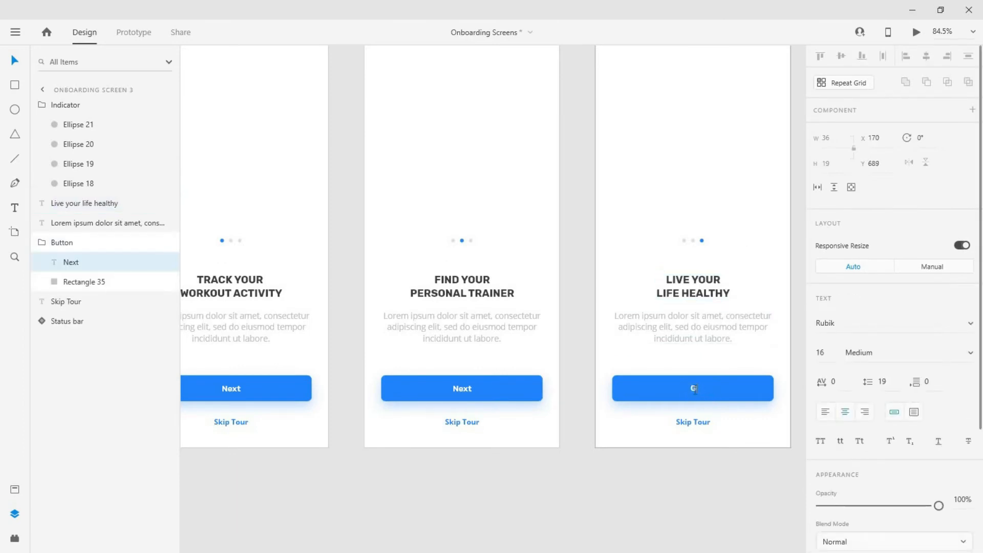
pyautogui.write('Get Started')
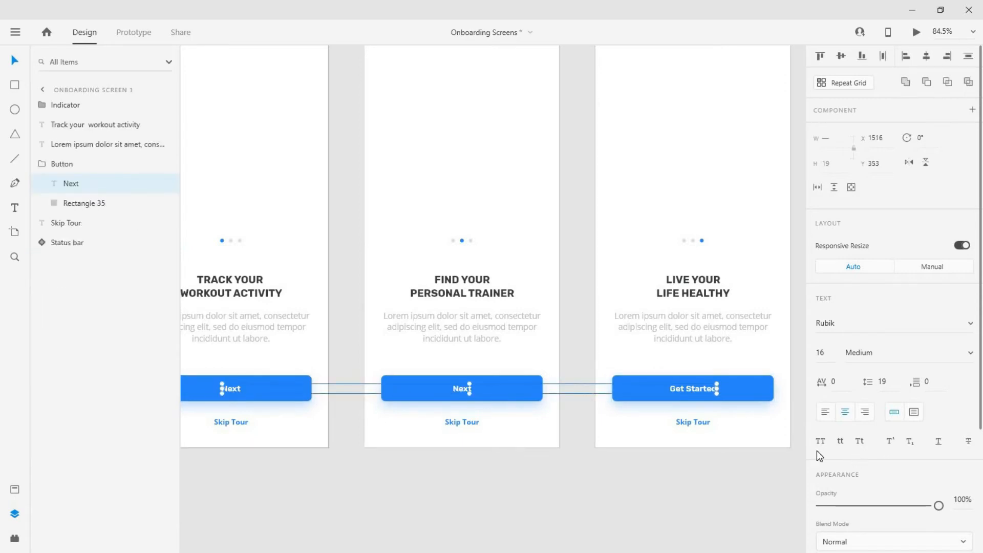
pyautogui.click(821, 441)
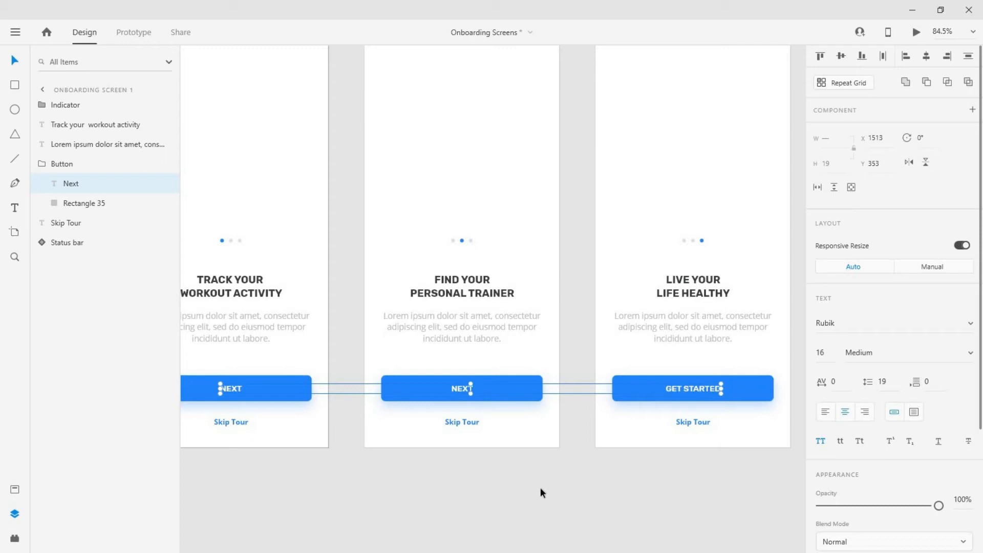
pyautogui.click(539, 492)
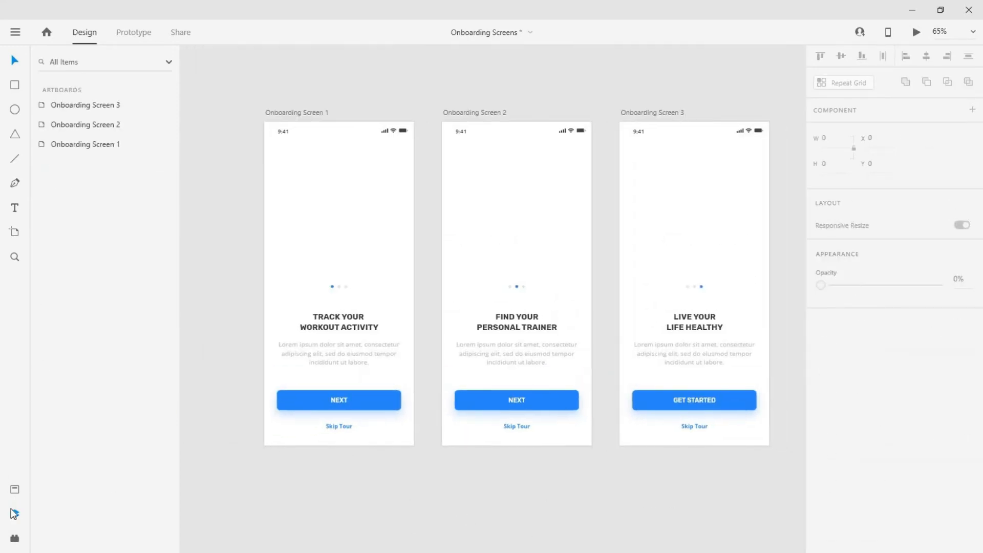
# Place Illustrations 1, 2 and 3 (hurdles, trainer, meditation) on screens 1–3.
pyautogui.click(14, 513)
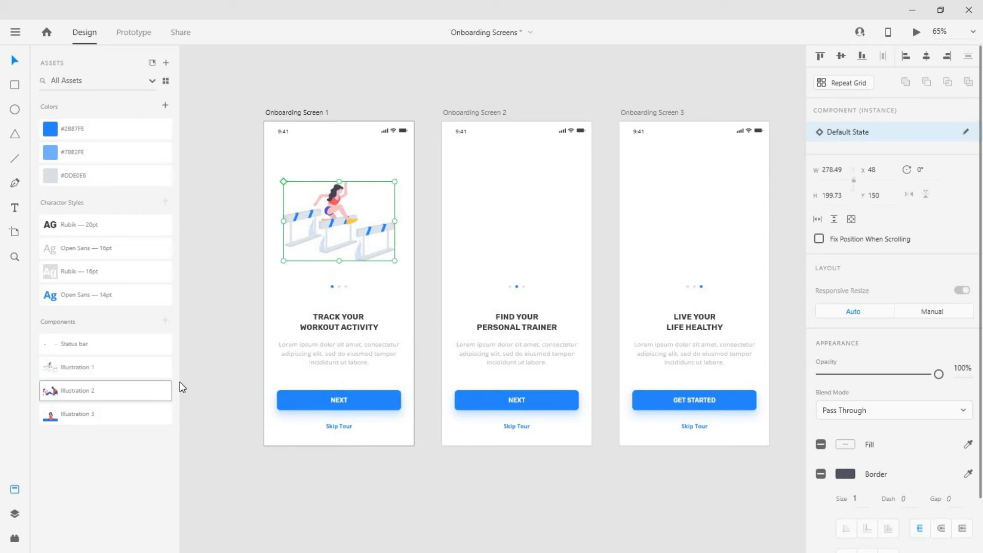
pyautogui.click(516, 223)
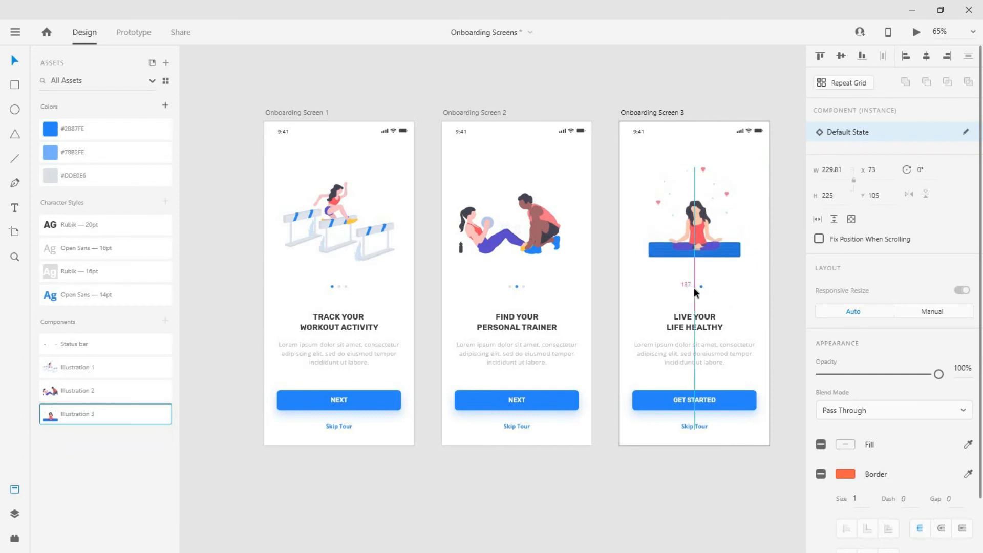
pyautogui.click(516, 223)
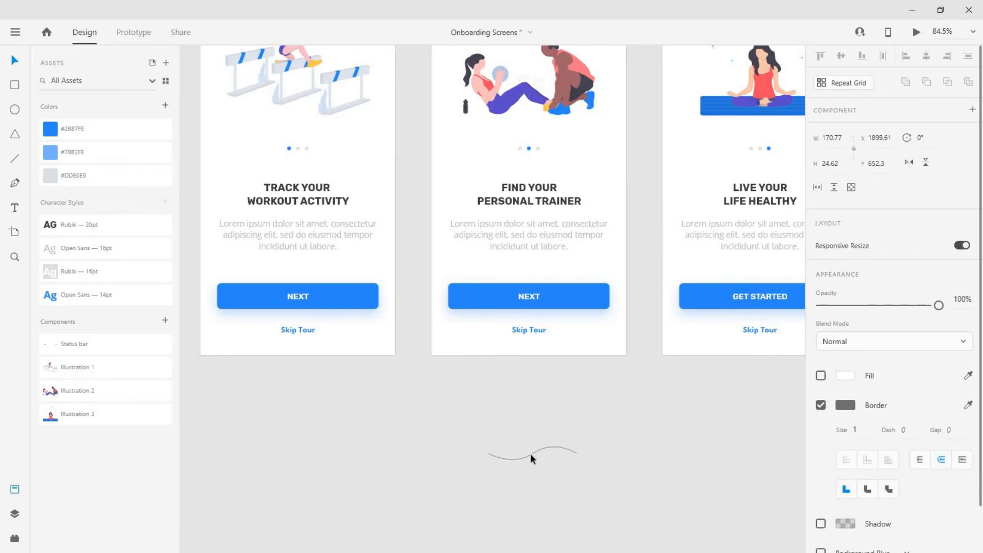
# Make the wave path a 200-size border with no fill, coloured #7BB2FE light blue.
pyautogui.click(531, 456)
pyautogui.write('200')
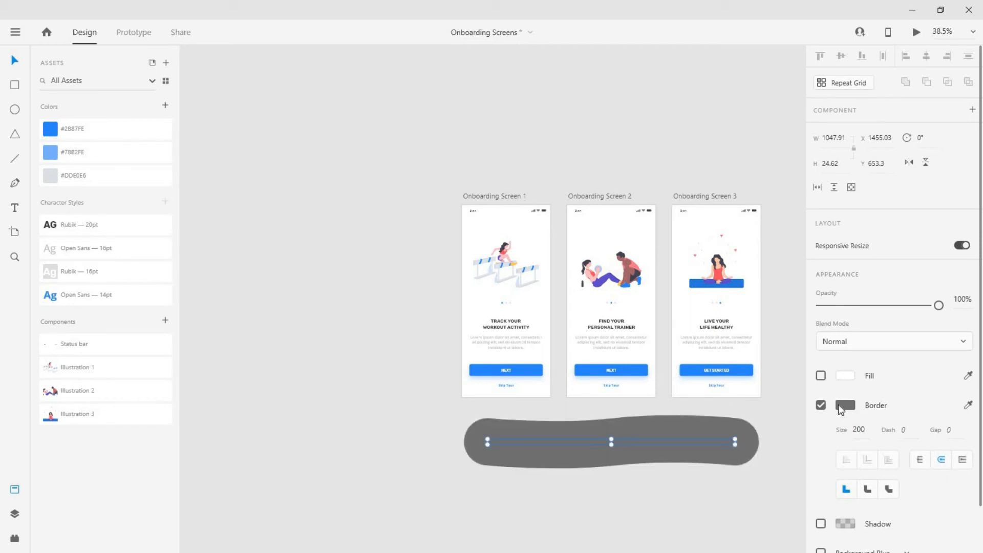
pyautogui.click(845, 405)
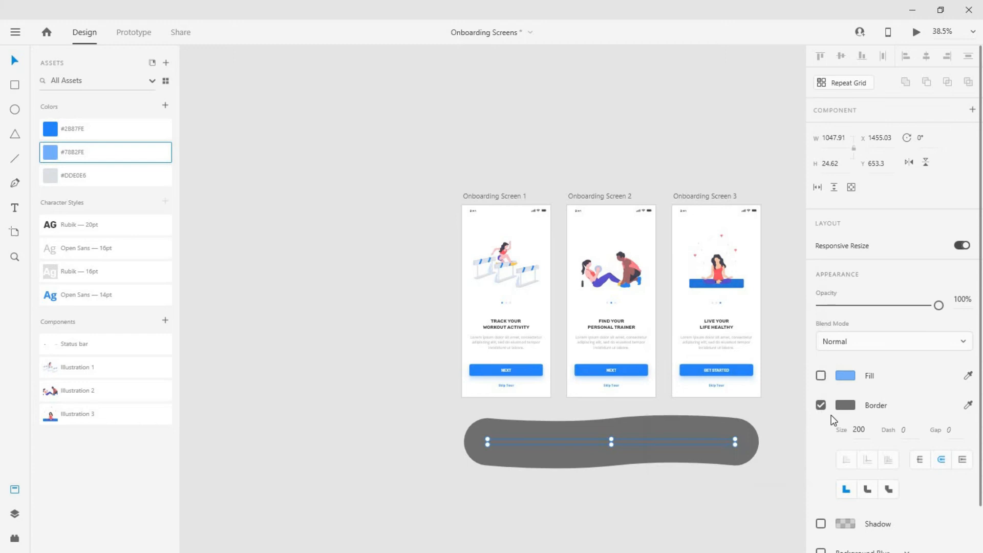
pyautogui.click(844, 405)
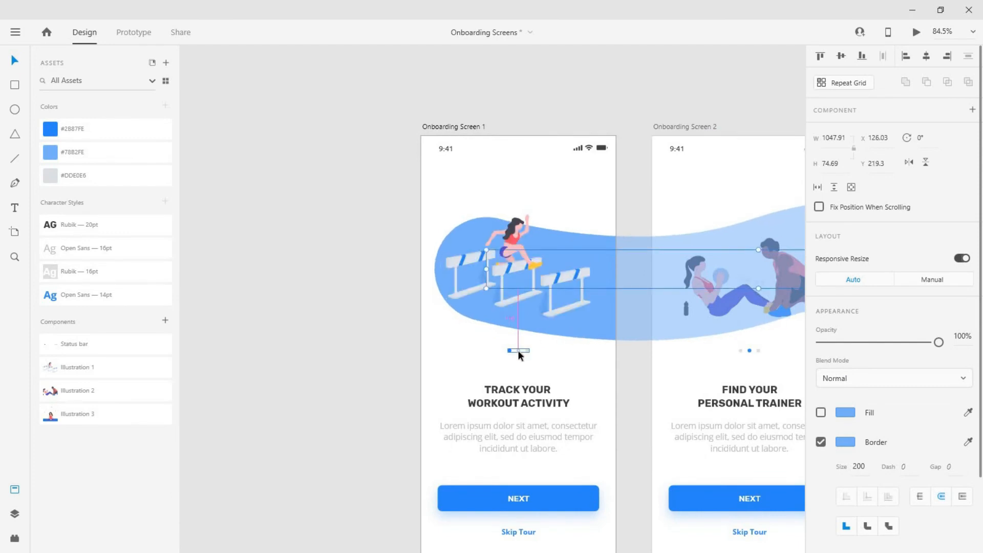
# Stretch the wave behind the three illustrations, group them, and name the group 'Illustrations'.
pyautogui.scroll(-3)
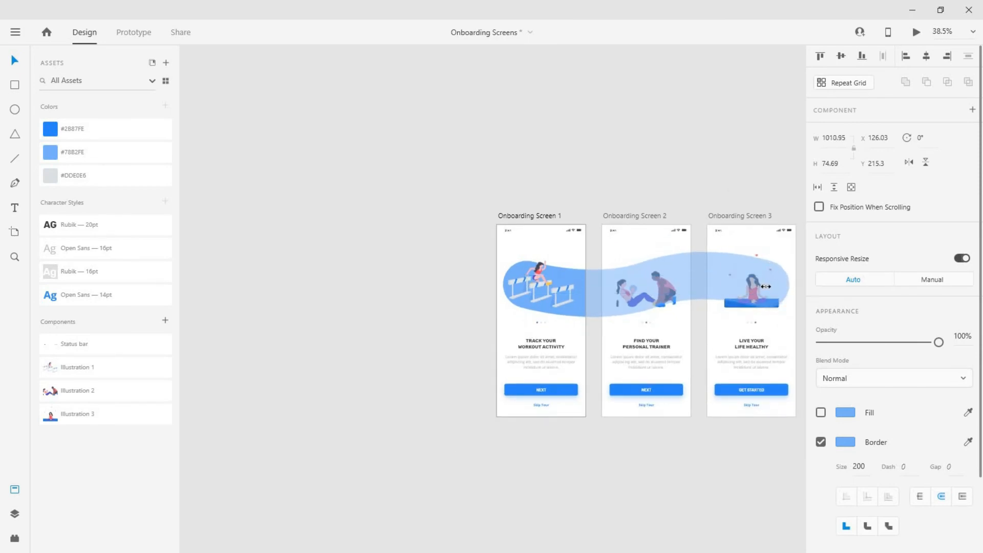
pyautogui.click(414, 286)
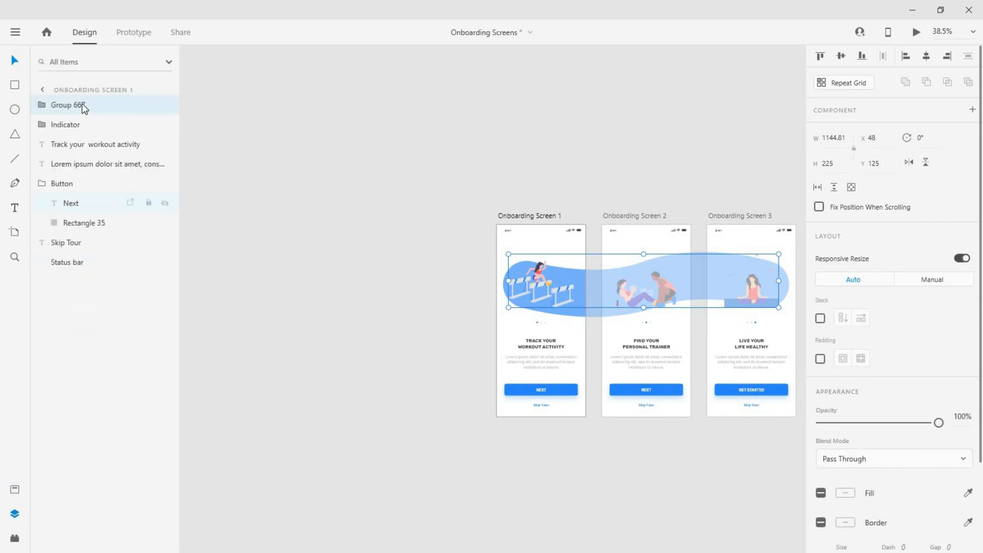
pyautogui.doubleClick(84, 104)
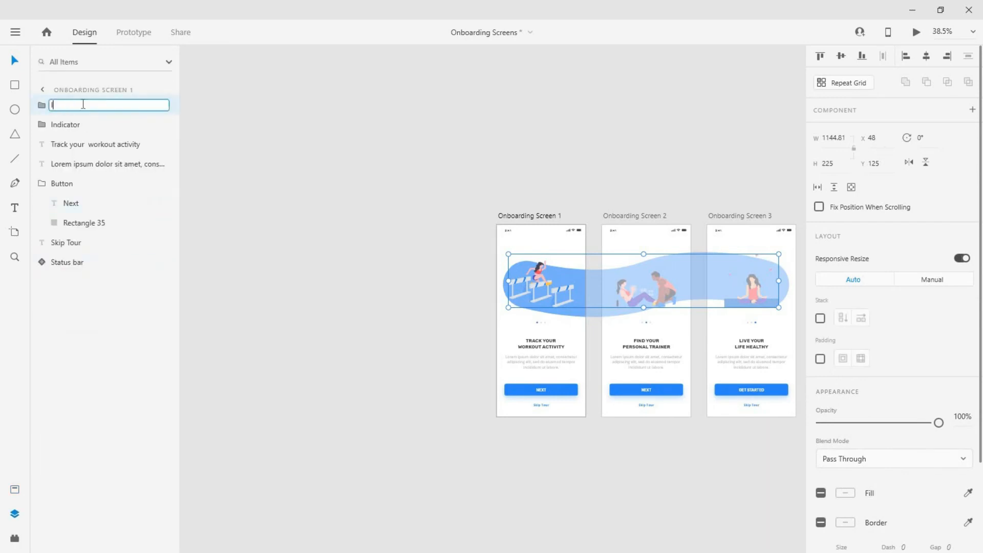
pyautogui.write('Illustrations')
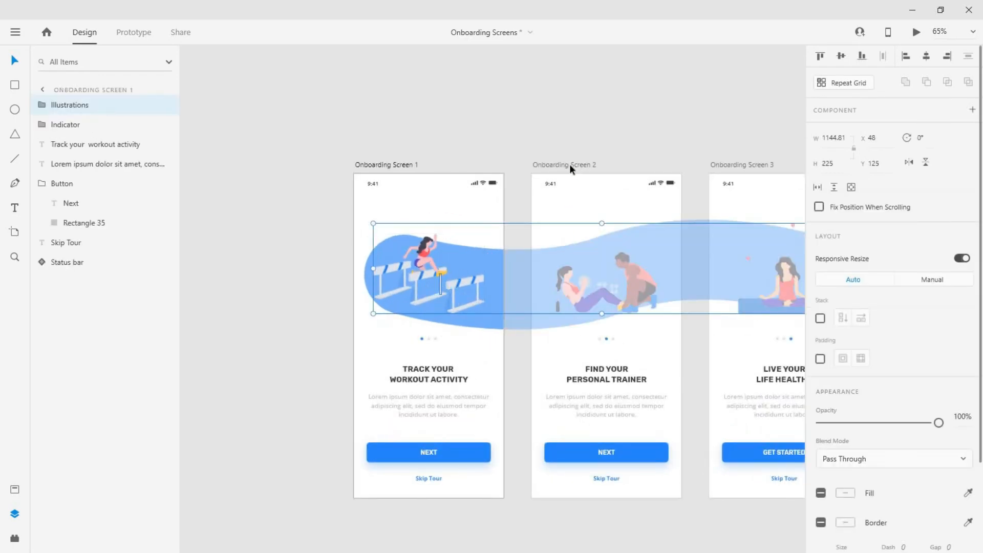
# Paste copies of the Illustrations group into Onboarding Screens 2 and 3, offset to their illustrations.
pyautogui.click(42, 89)
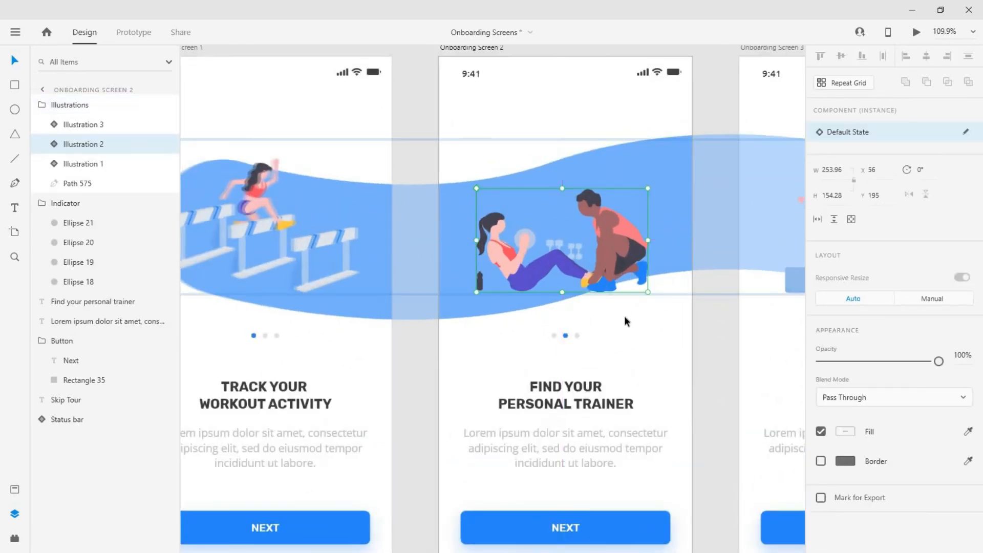
pyautogui.click(69, 104)
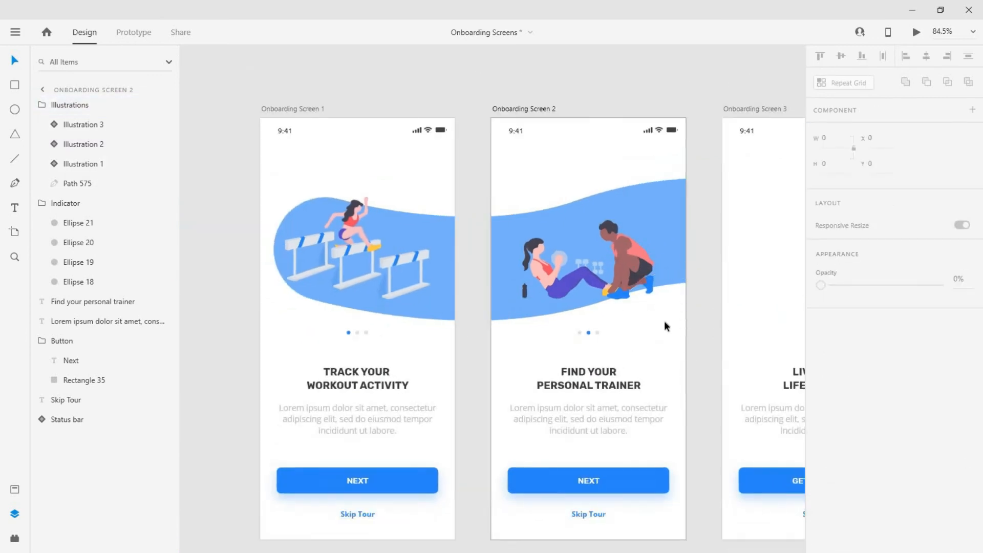
pyautogui.scroll(-3)
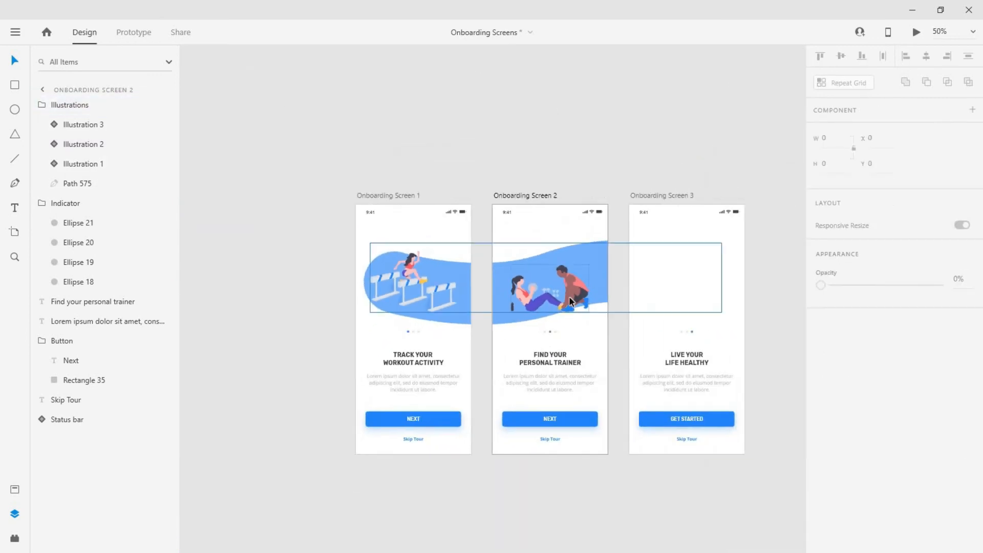
pyautogui.click(69, 104)
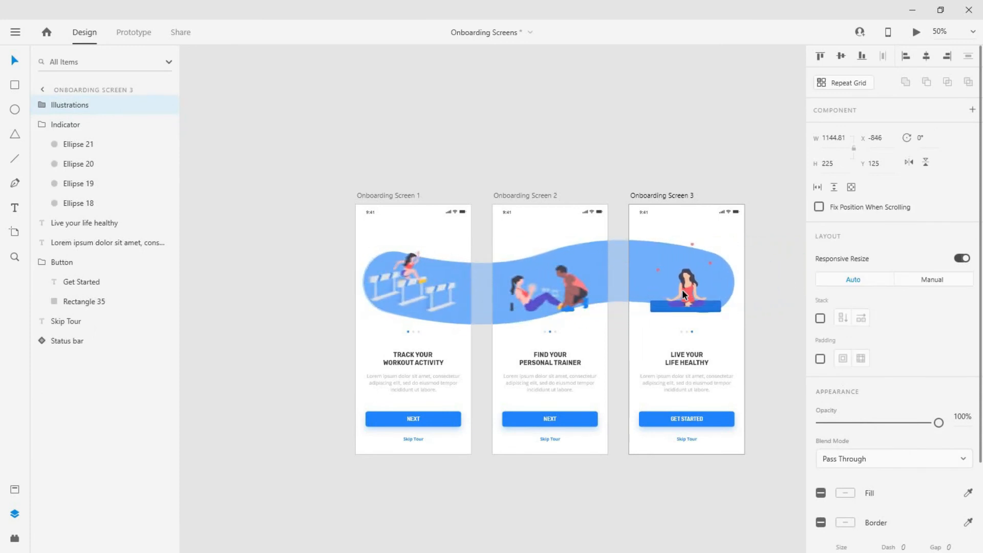
pyautogui.scroll(-3)
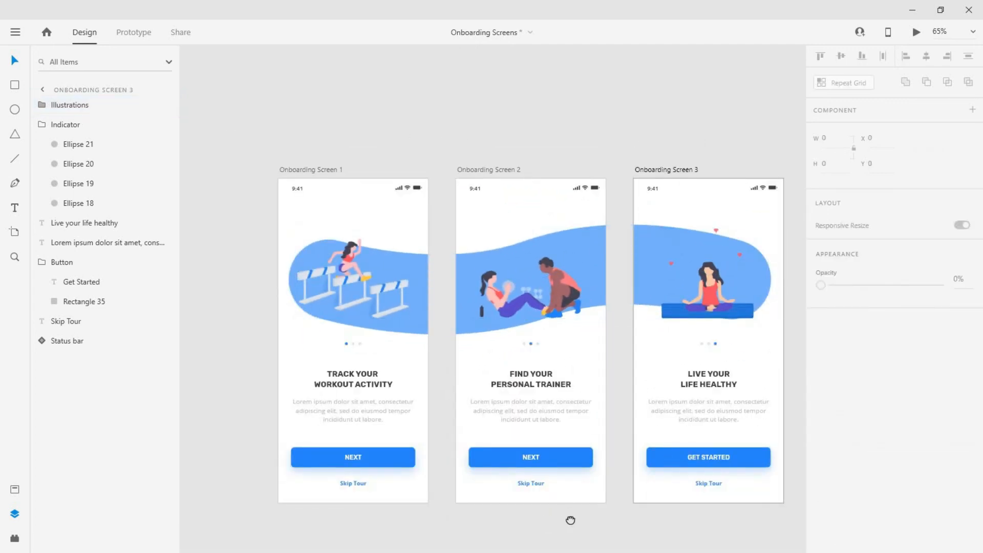
pyautogui.scroll(-3)
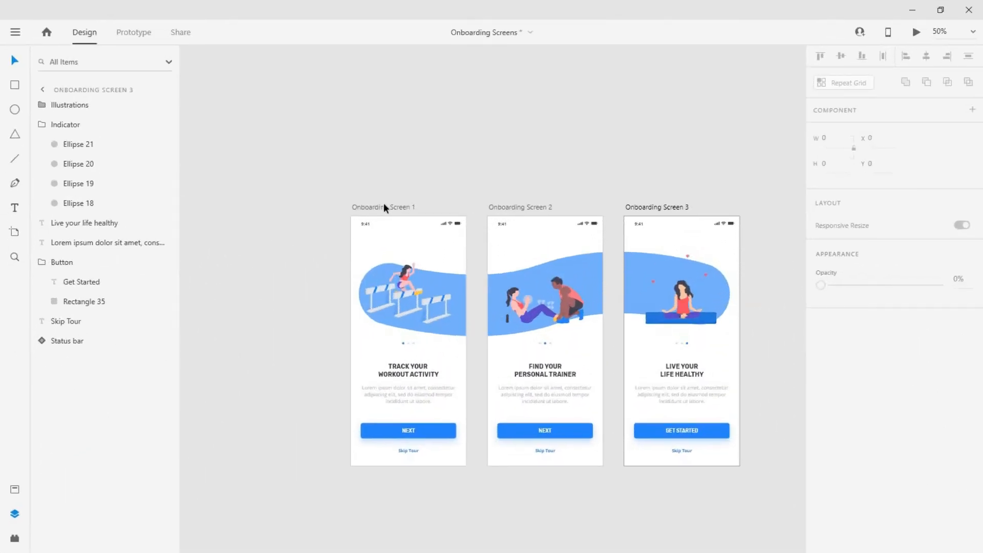
# In Prototype mode, link screen 1's Next button to Onboarding Screen 2 with Tap auto-animate.
pyautogui.click(134, 32)
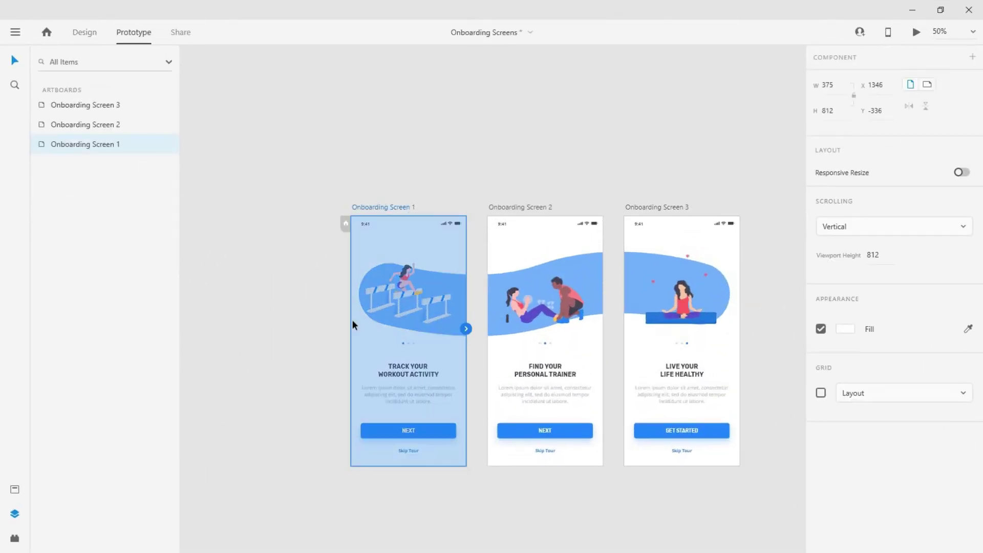
pyautogui.click(408, 431)
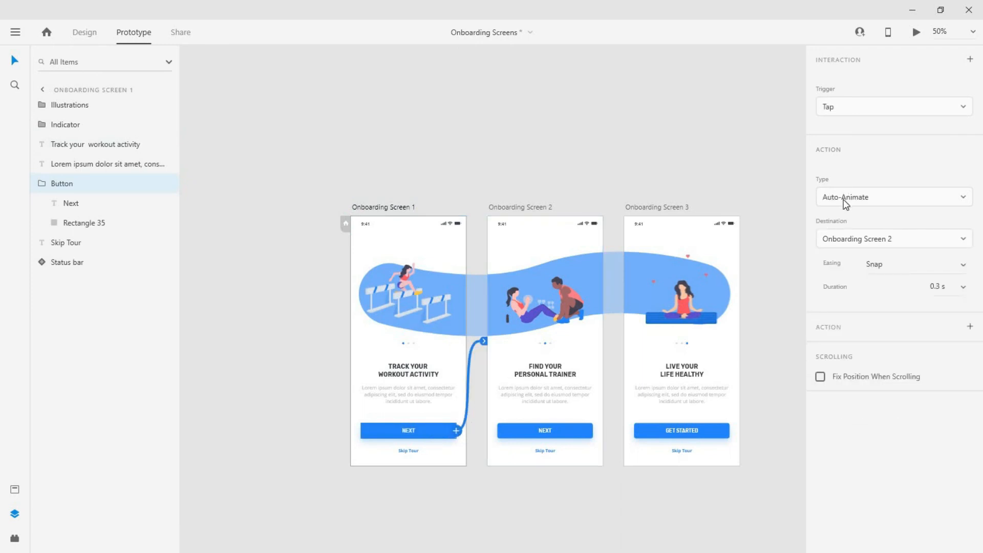
pyautogui.moveTo(895, 260)
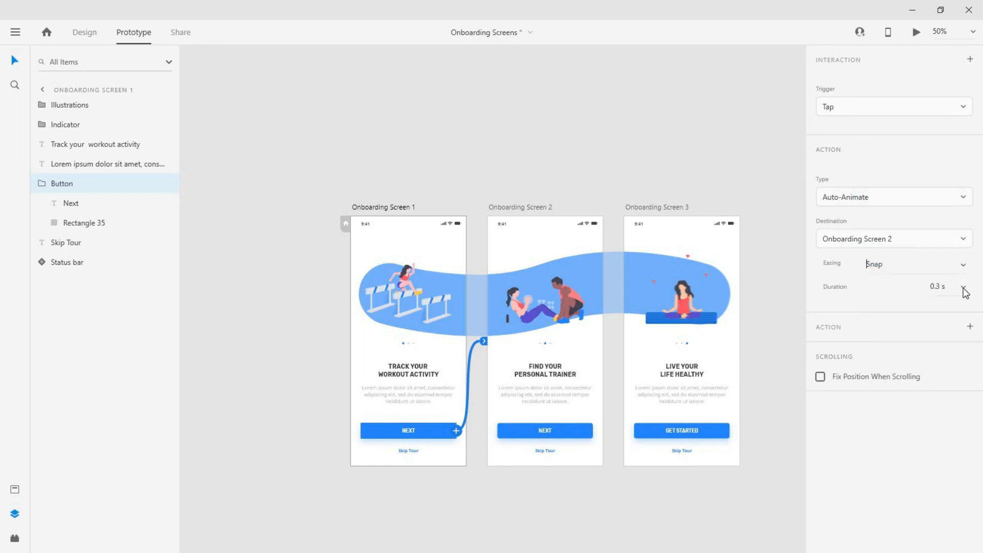
pyautogui.click(965, 287)
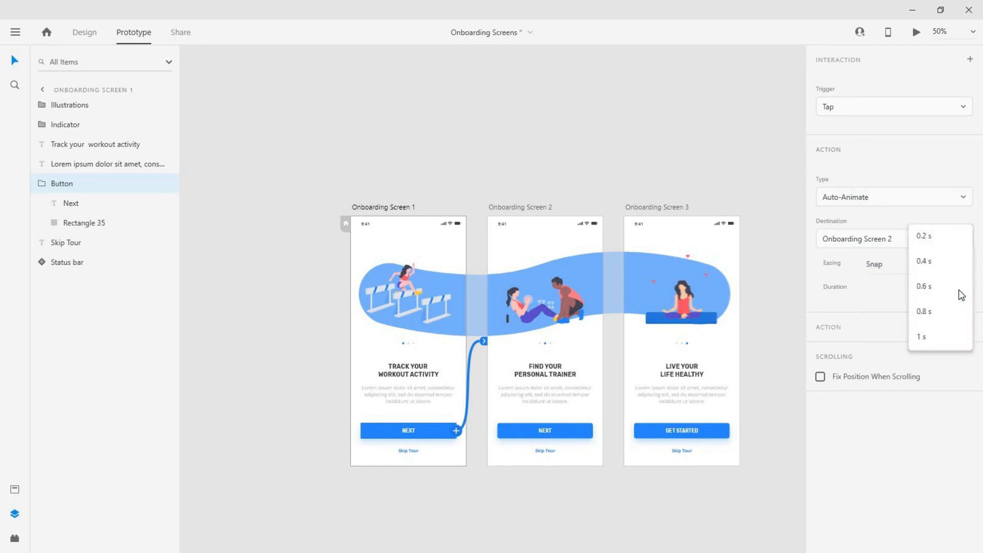
pyautogui.click(923, 261)
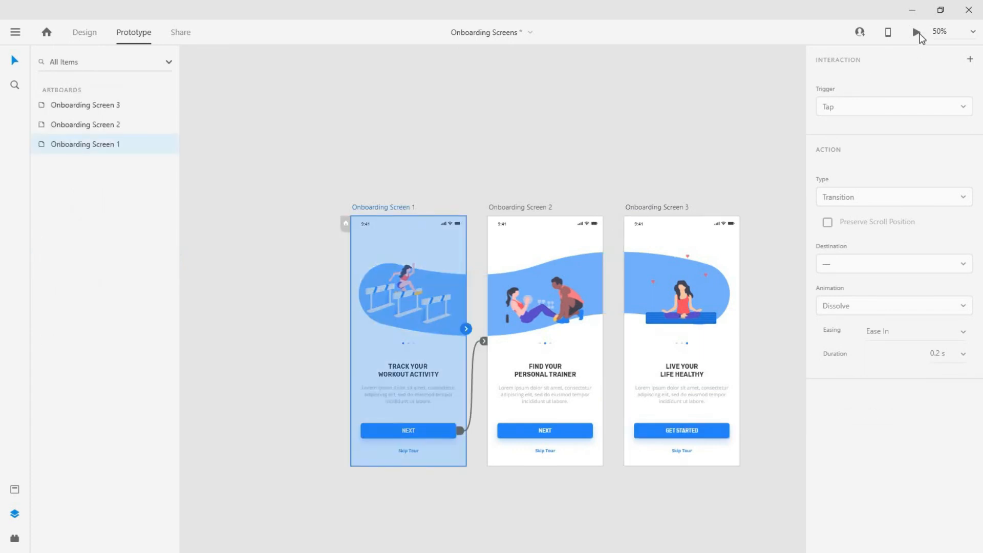
pyautogui.click(917, 31)
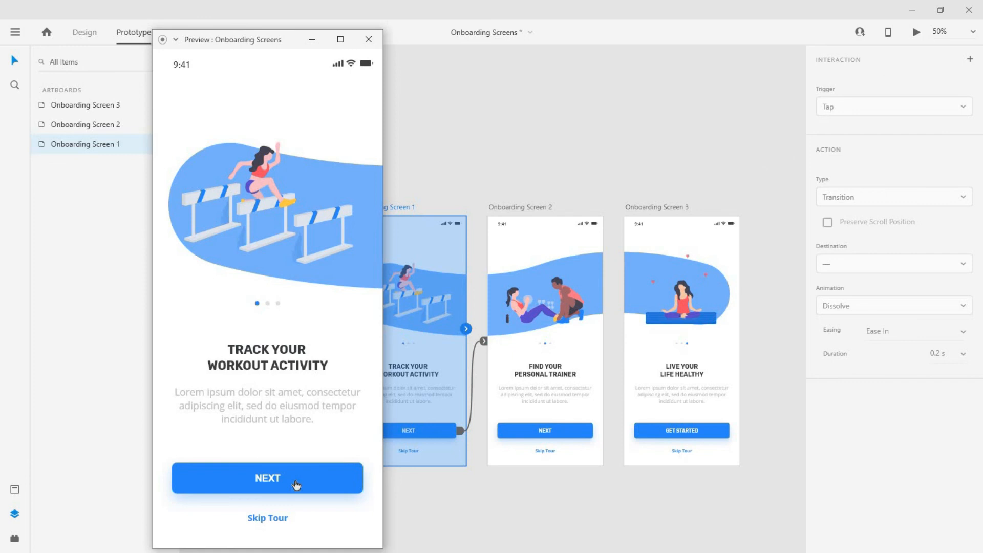
pyautogui.click(267, 478)
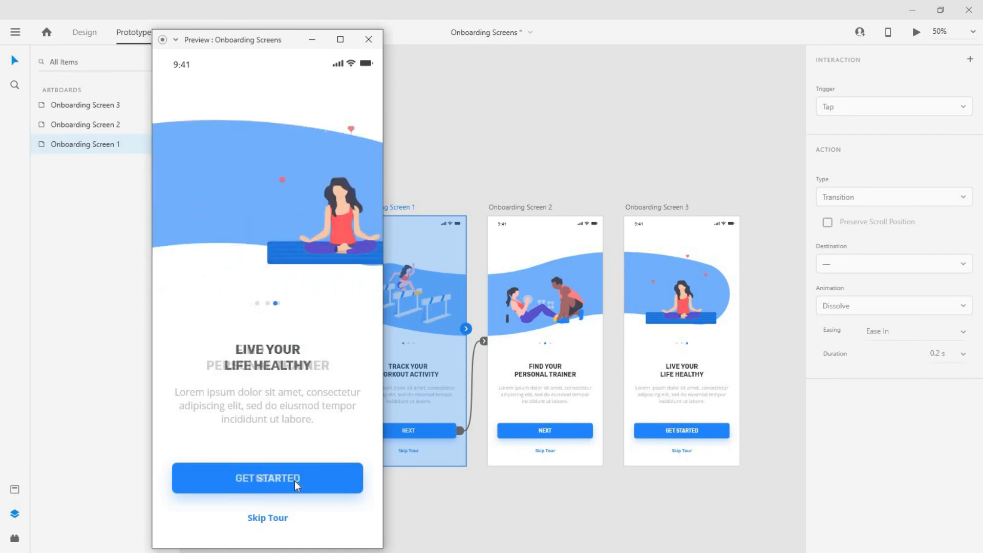
pyautogui.click(266, 478)
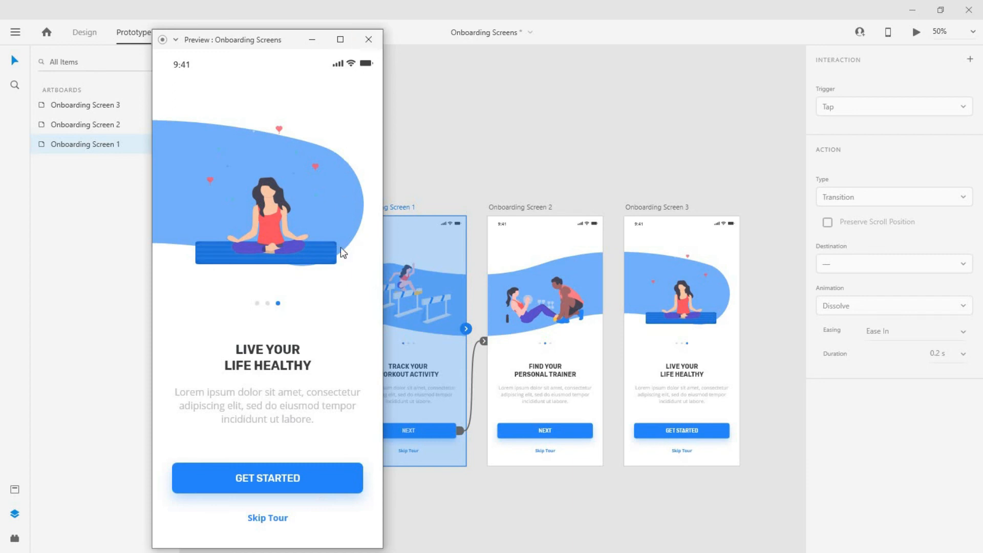
pyautogui.click(266, 477)
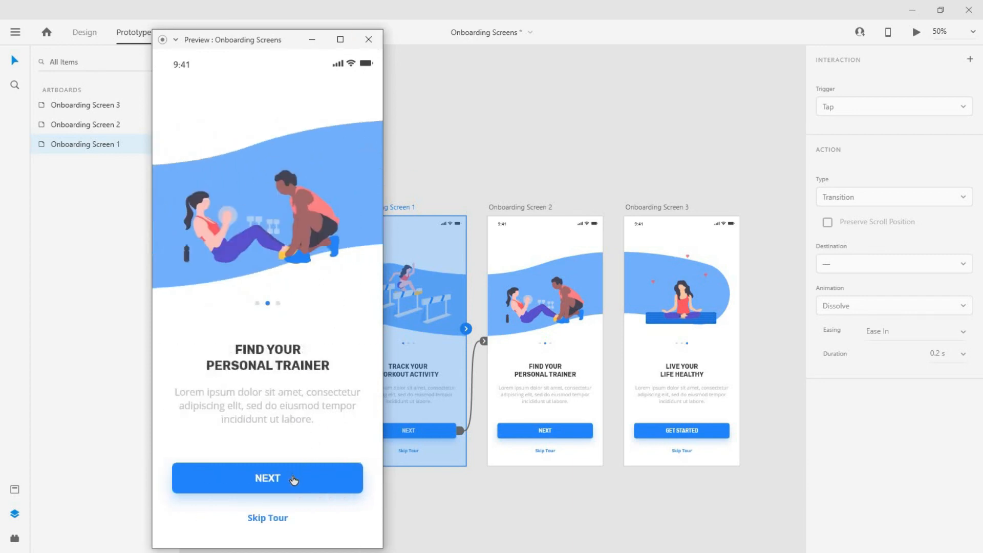
pyautogui.click(267, 477)
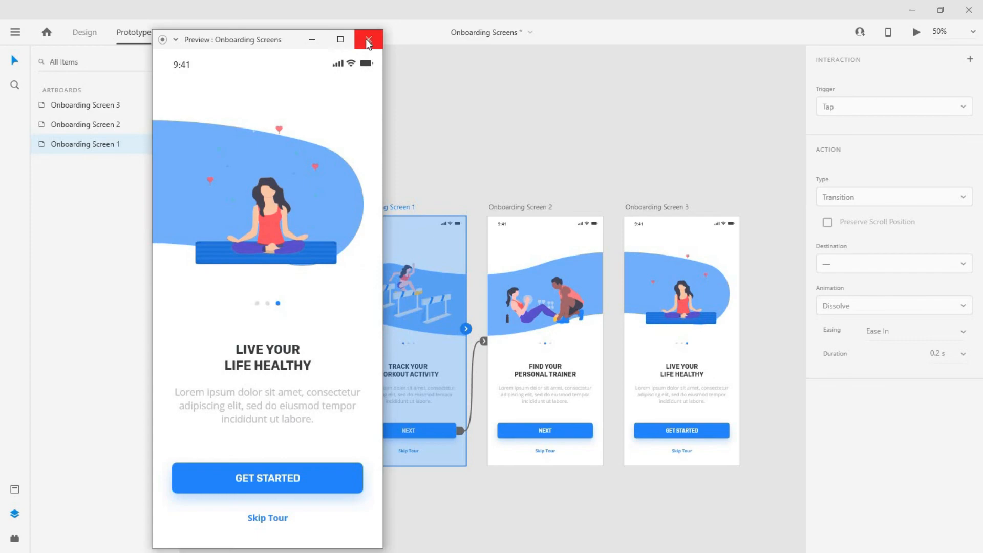
pyautogui.click(369, 39)
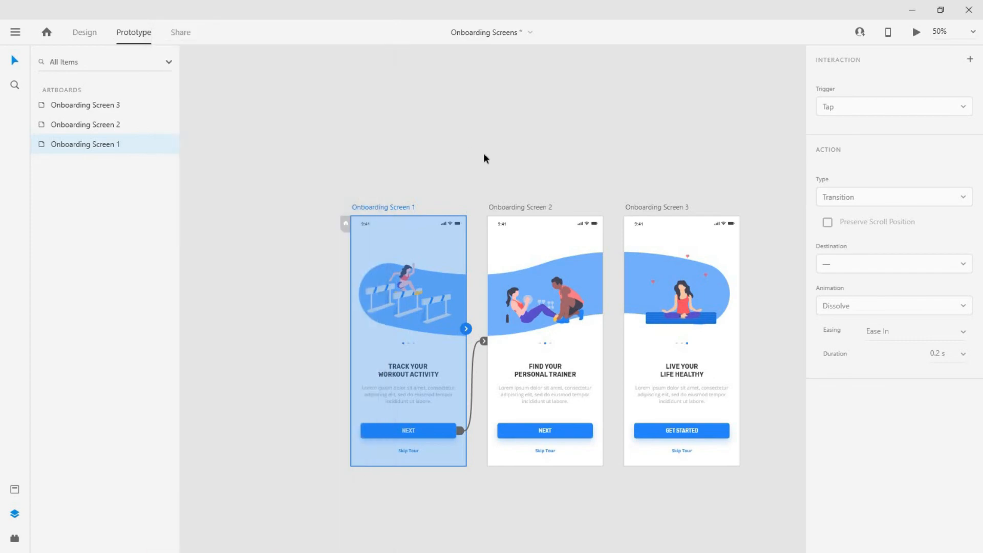